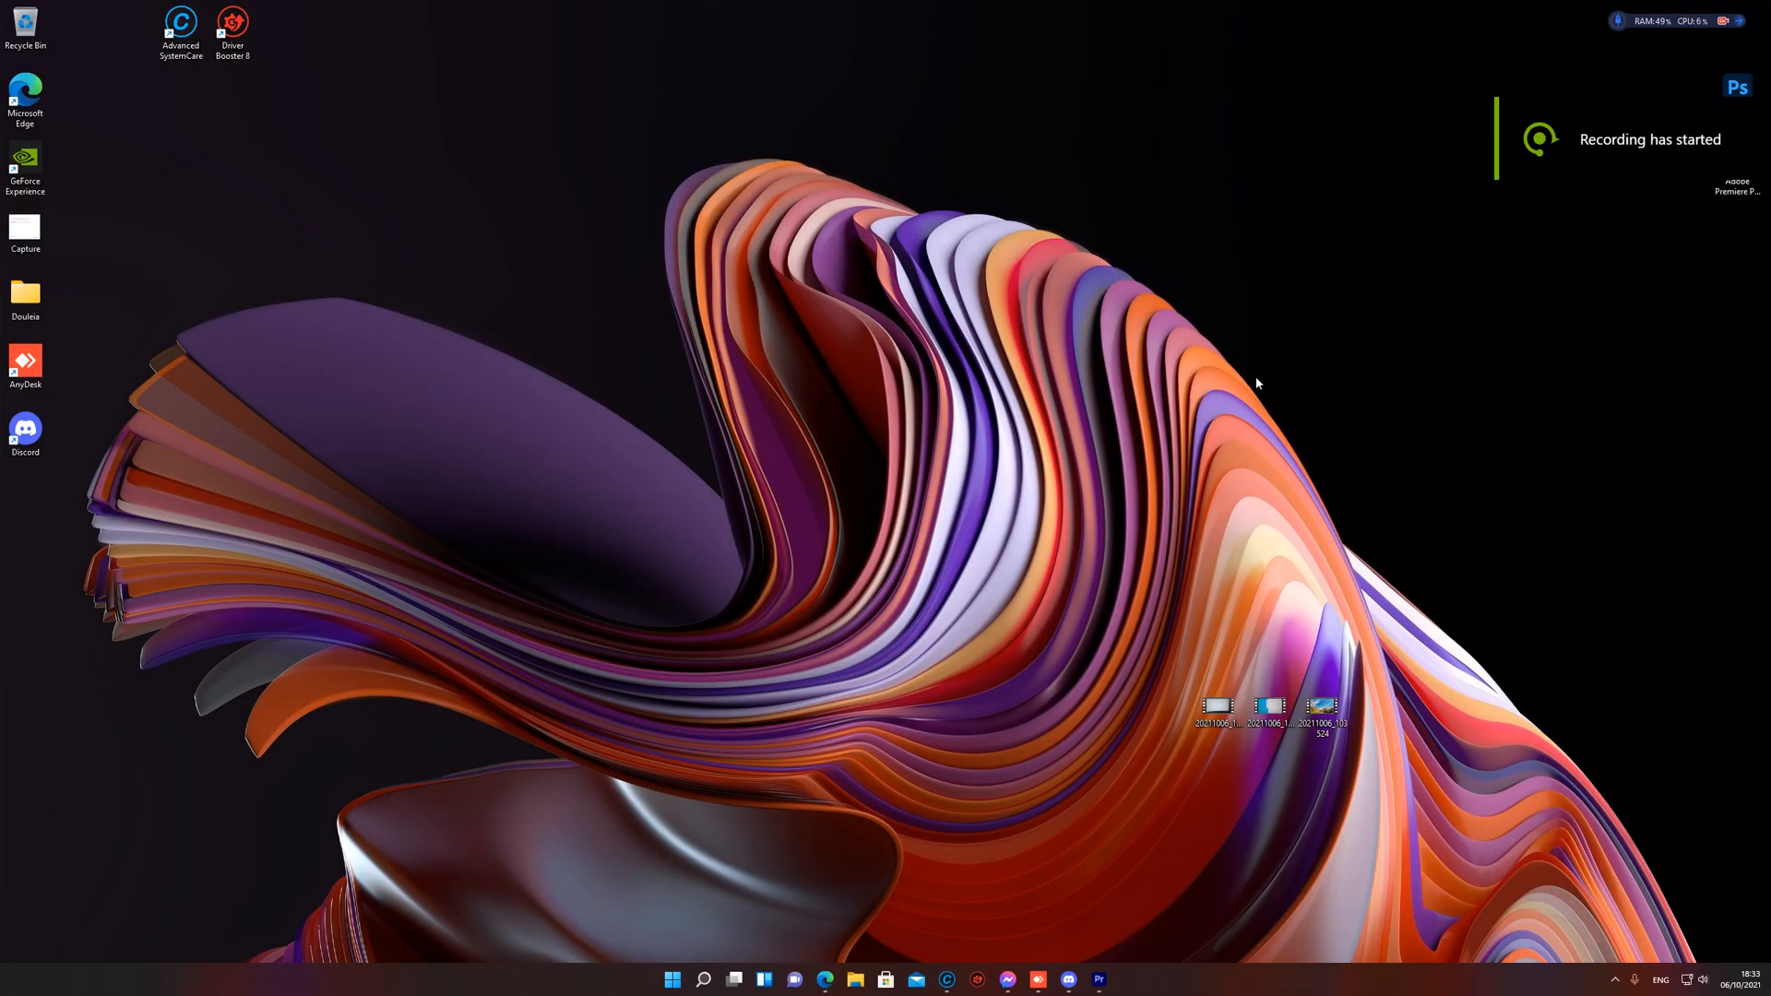
{"action": "mouse_move", "coordinate": [954, 742]}
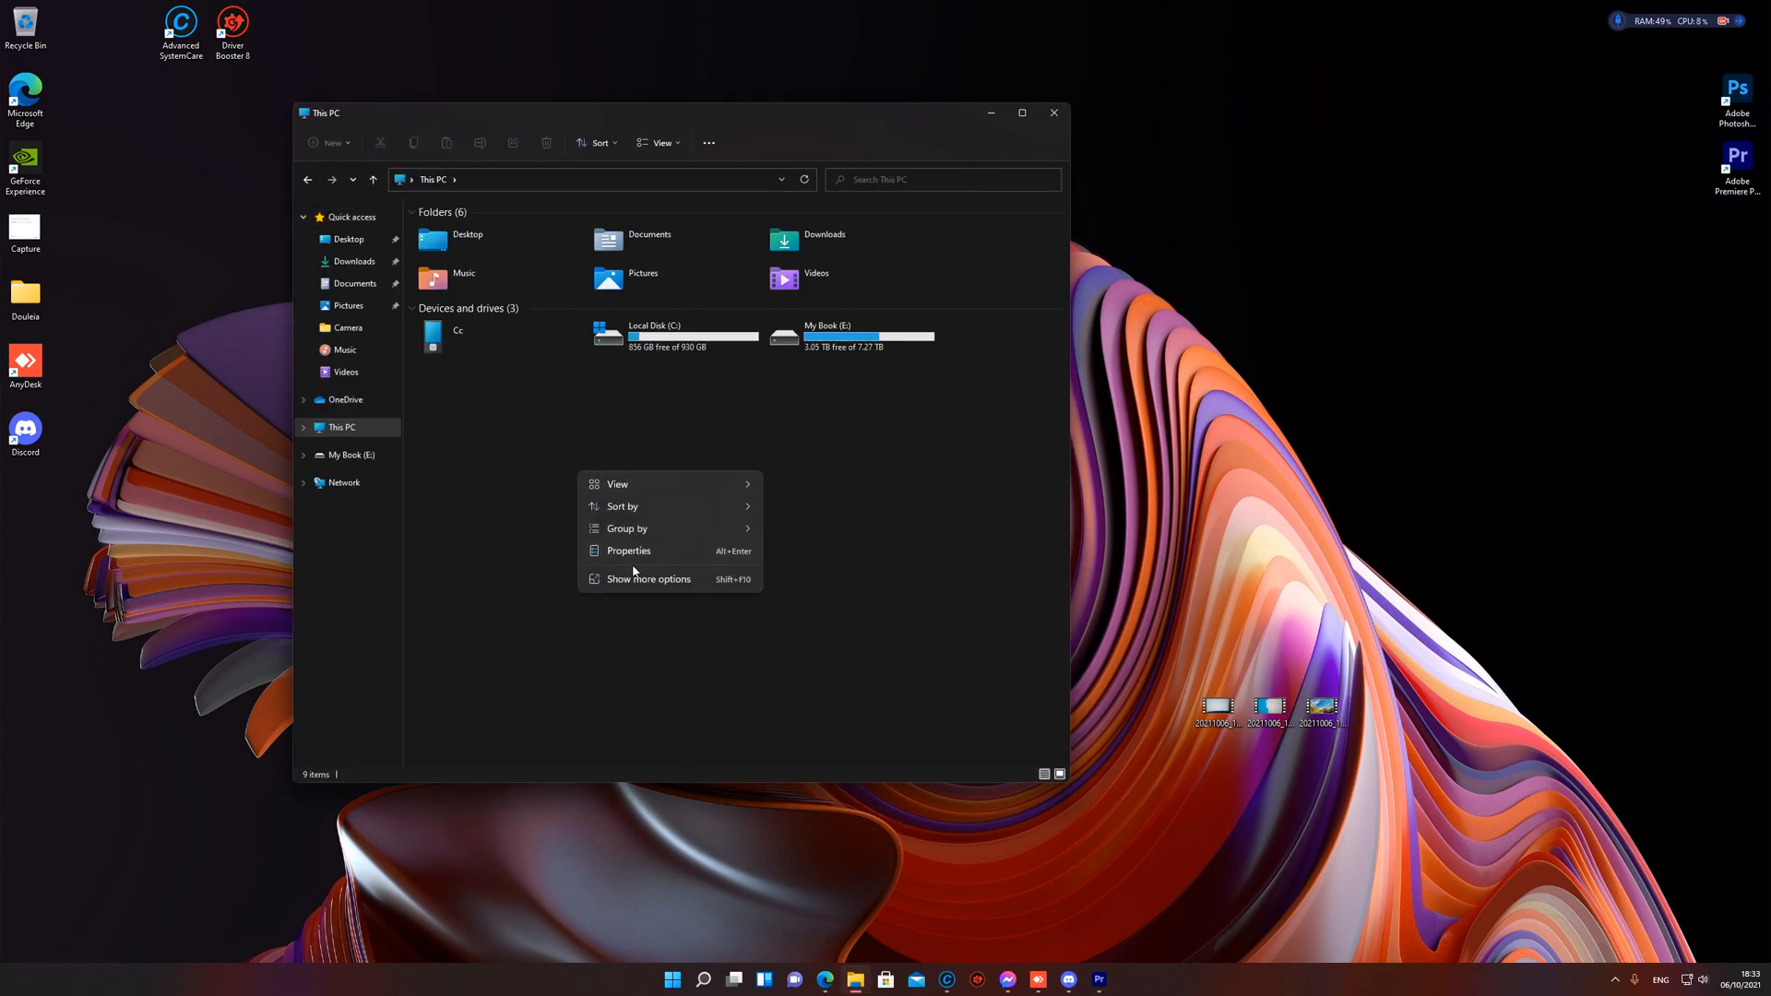
Step: Dismiss the context menu and close File Explorer after viewing the error screenshot
{"action": "left_click", "coordinate": [628, 550]}
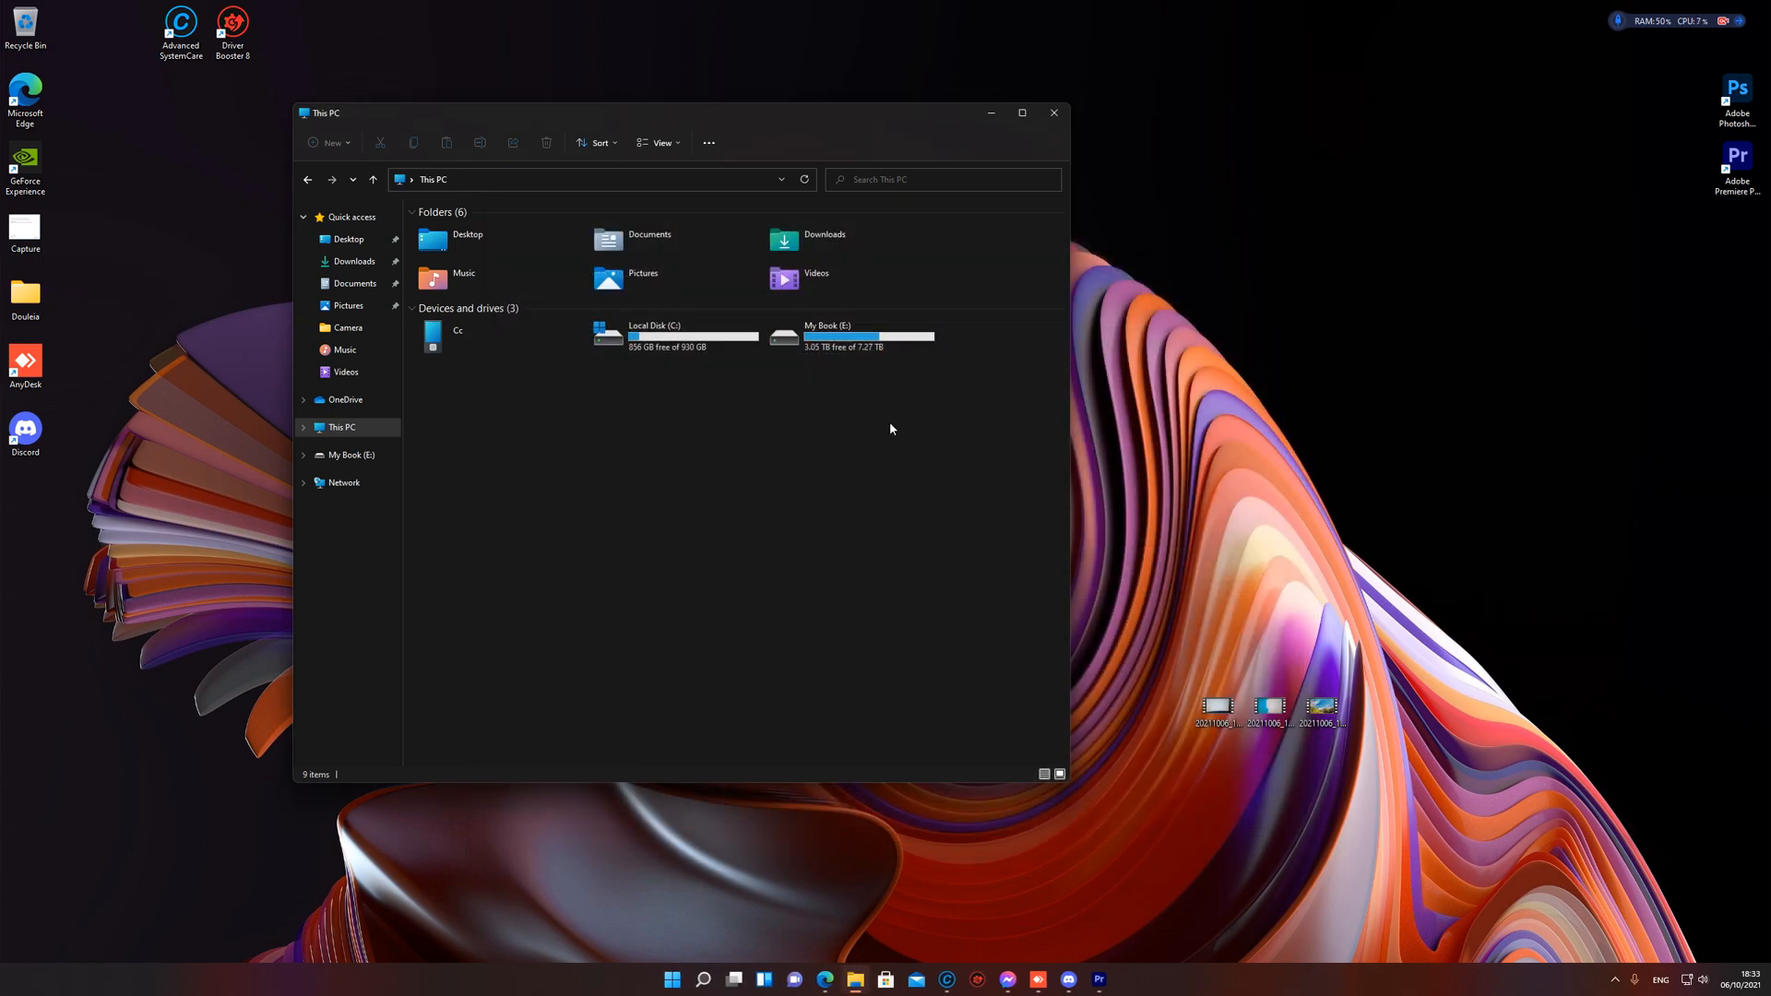
{"action": "mouse_move", "coordinate": [858, 458]}
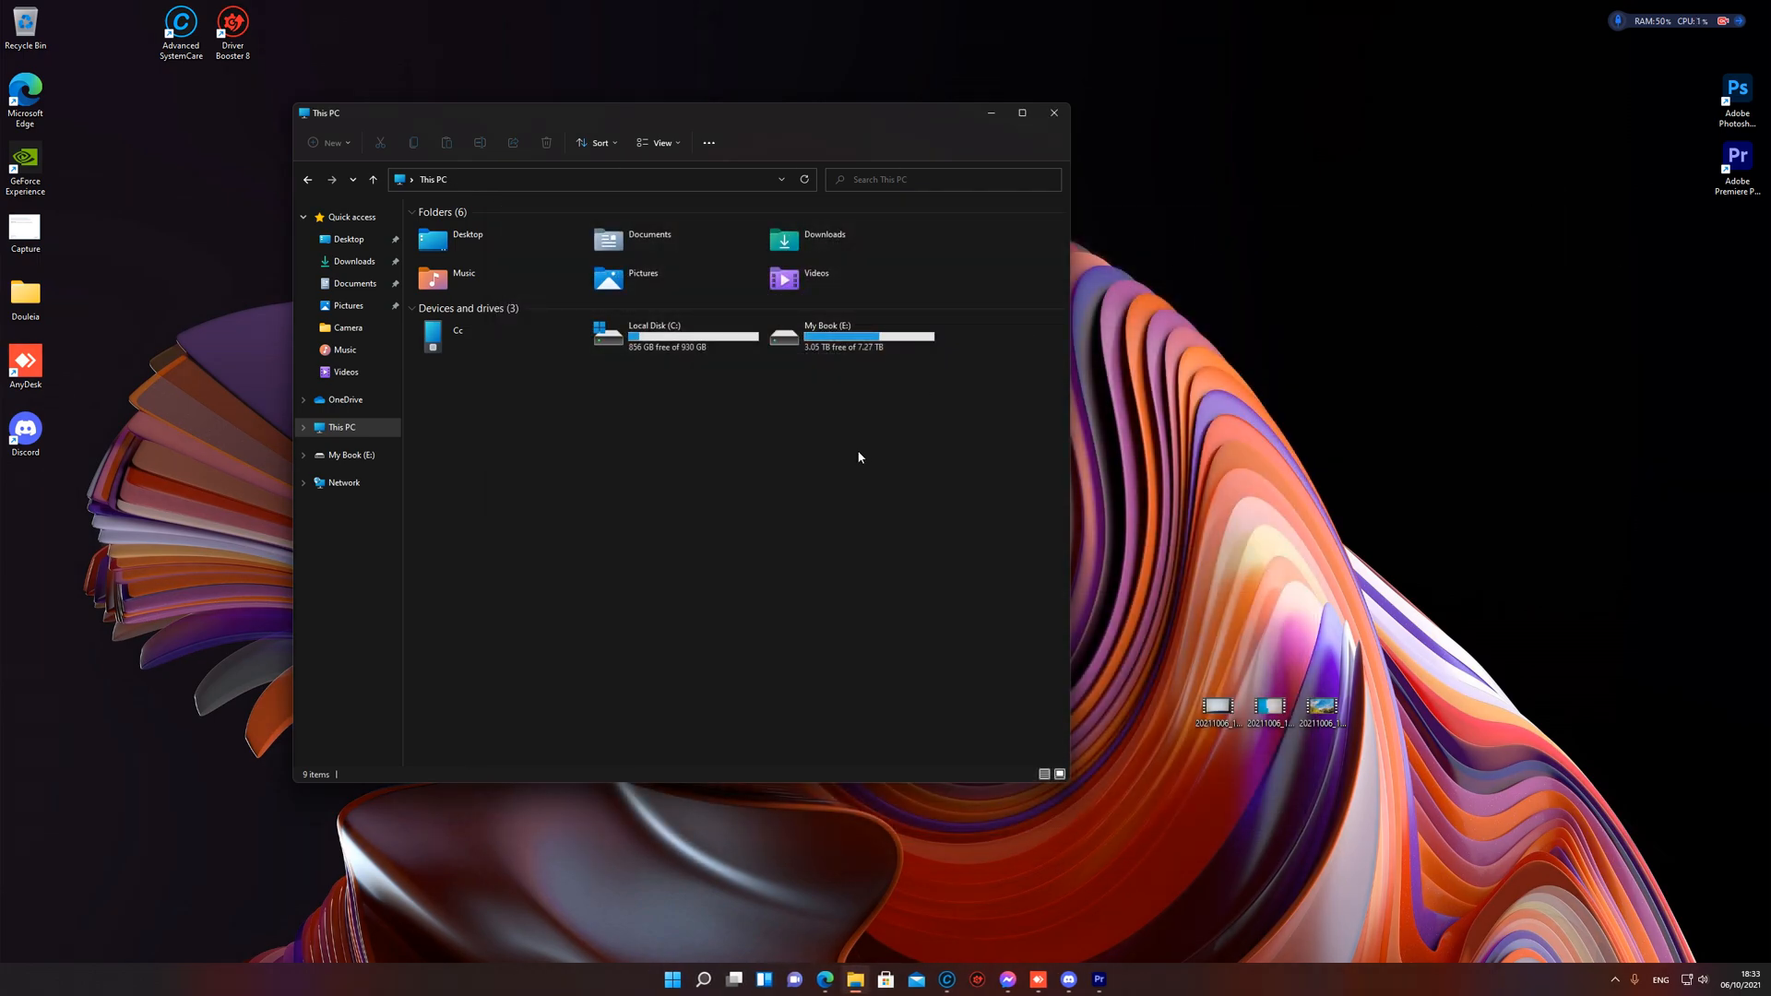
{"action": "mouse_move", "coordinate": [1035, 147]}
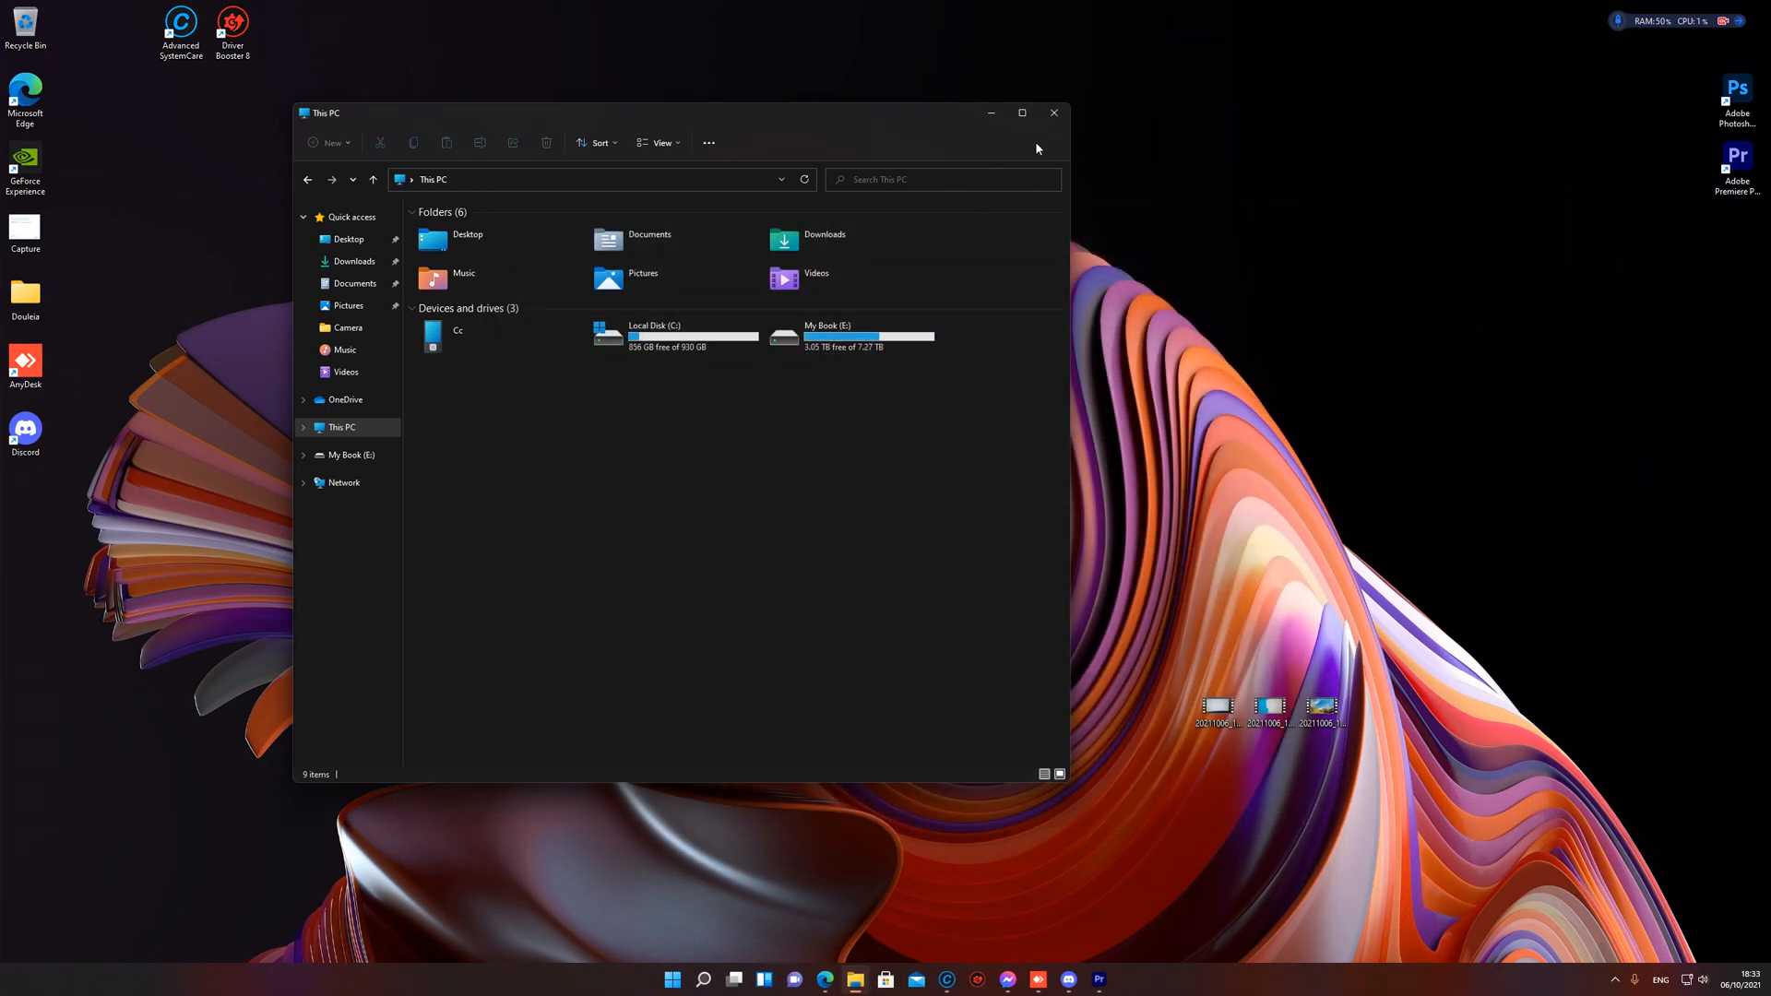
{"action": "left_click", "coordinate": [1054, 113]}
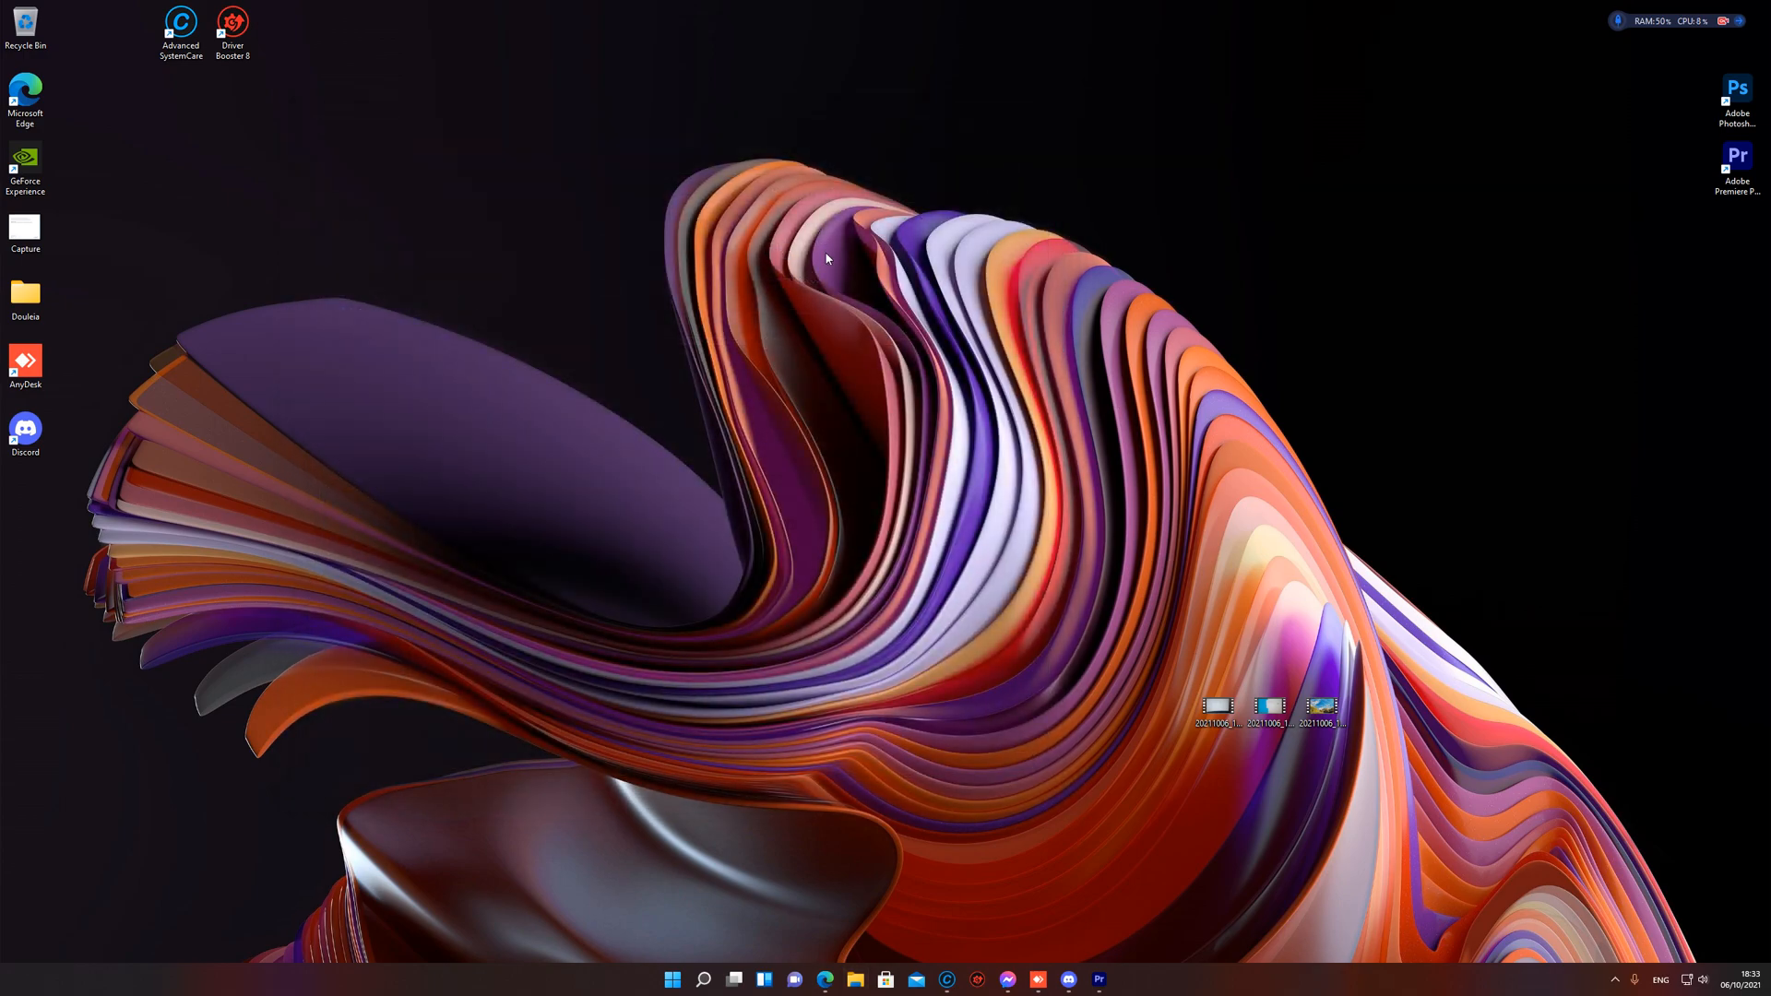
{"action": "mouse_move", "coordinate": [450, 395]}
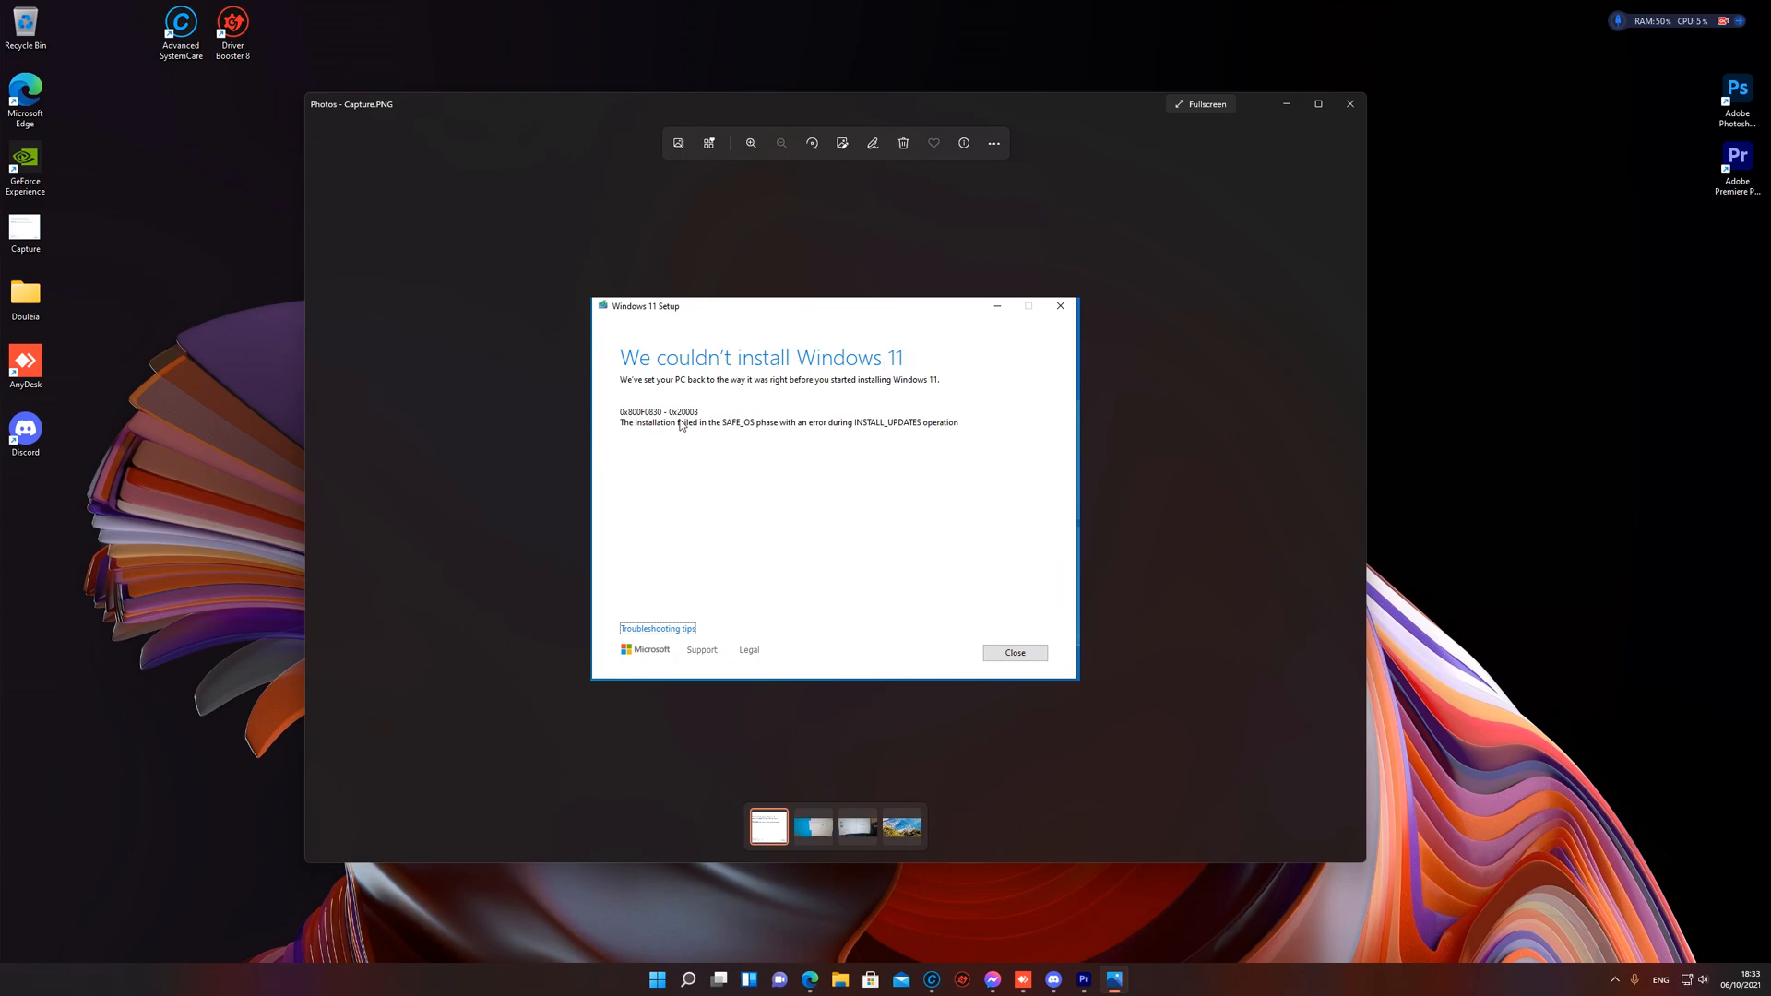
{"action": "mouse_move", "coordinate": [746, 436]}
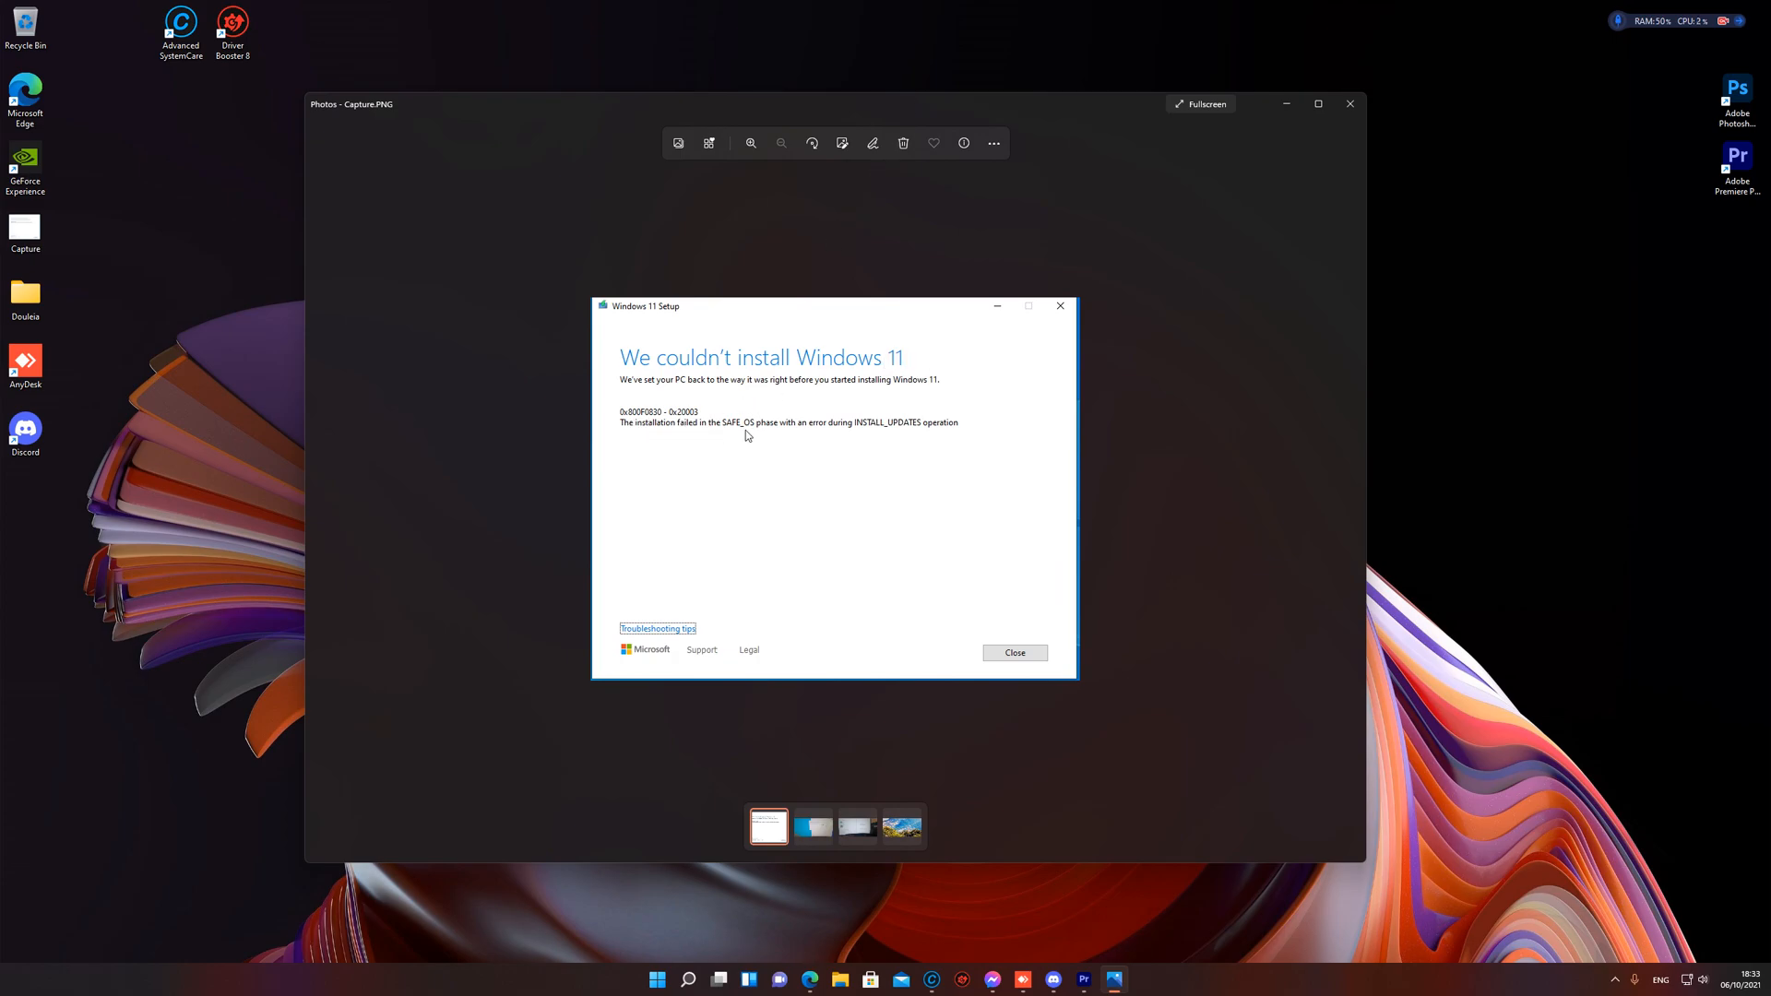
{"action": "mouse_move", "coordinate": [806, 437]}
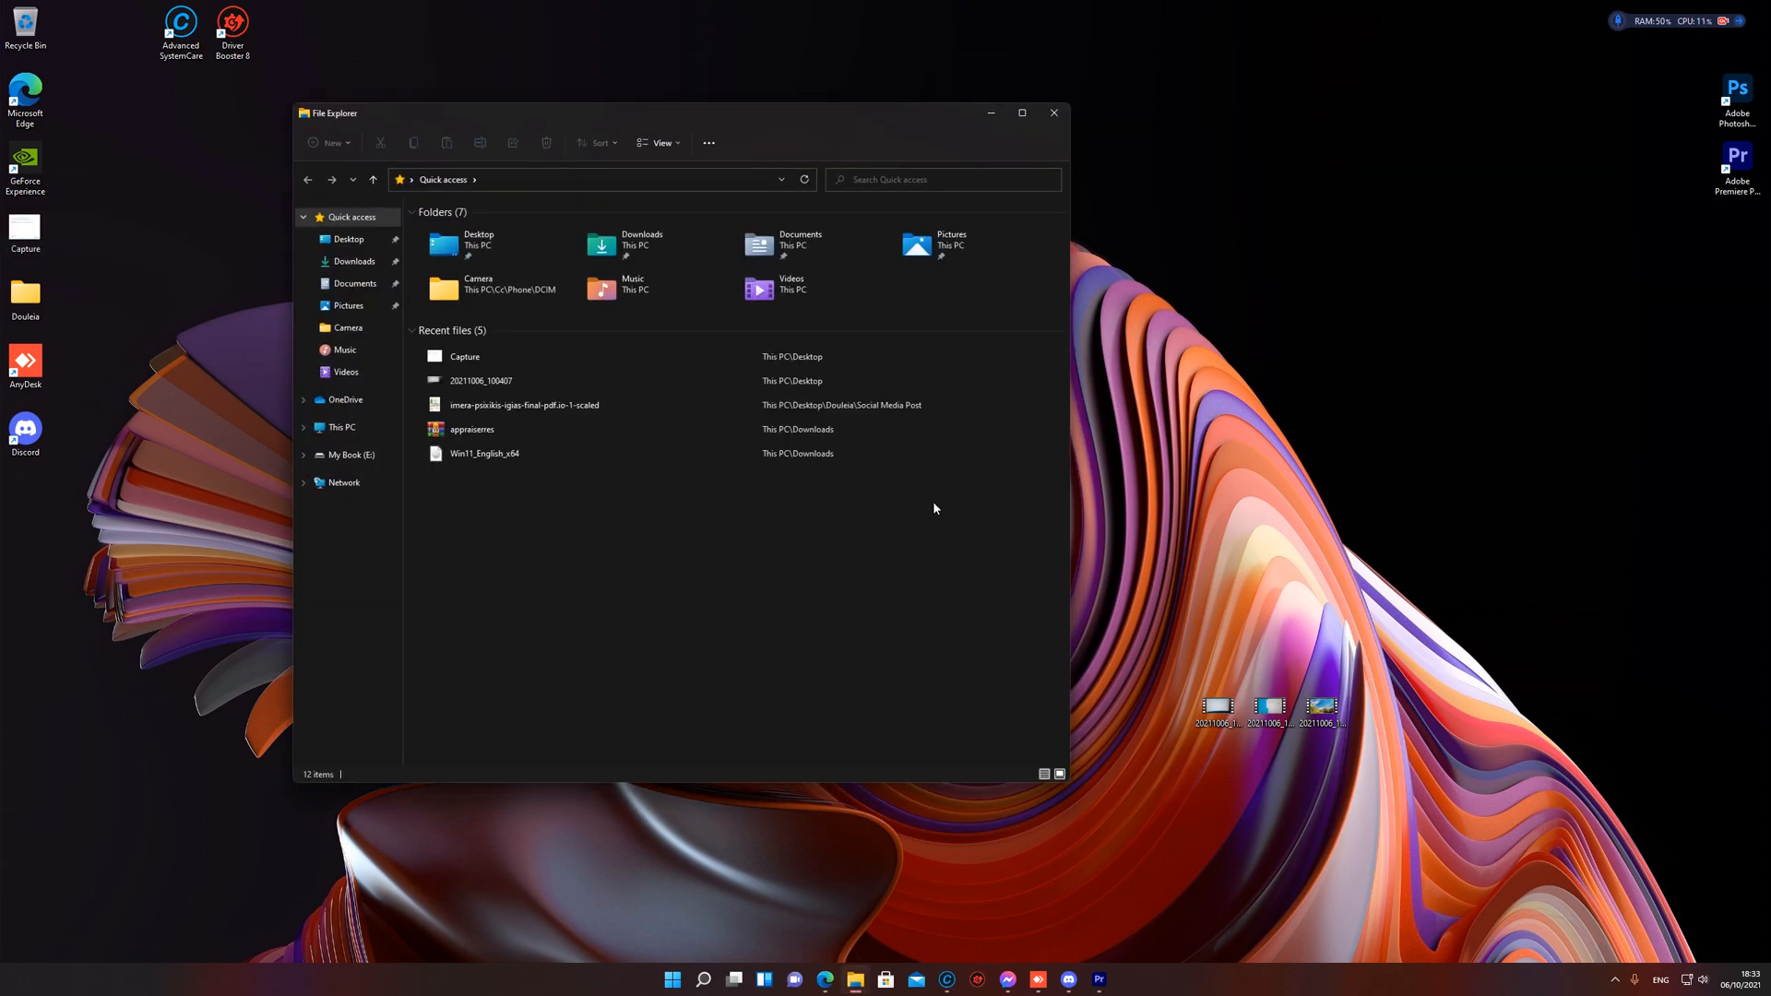
Step: Browse Quick access to the Downloads folder and scroll down to the Last month group
{"action": "left_click", "coordinate": [354, 260]}
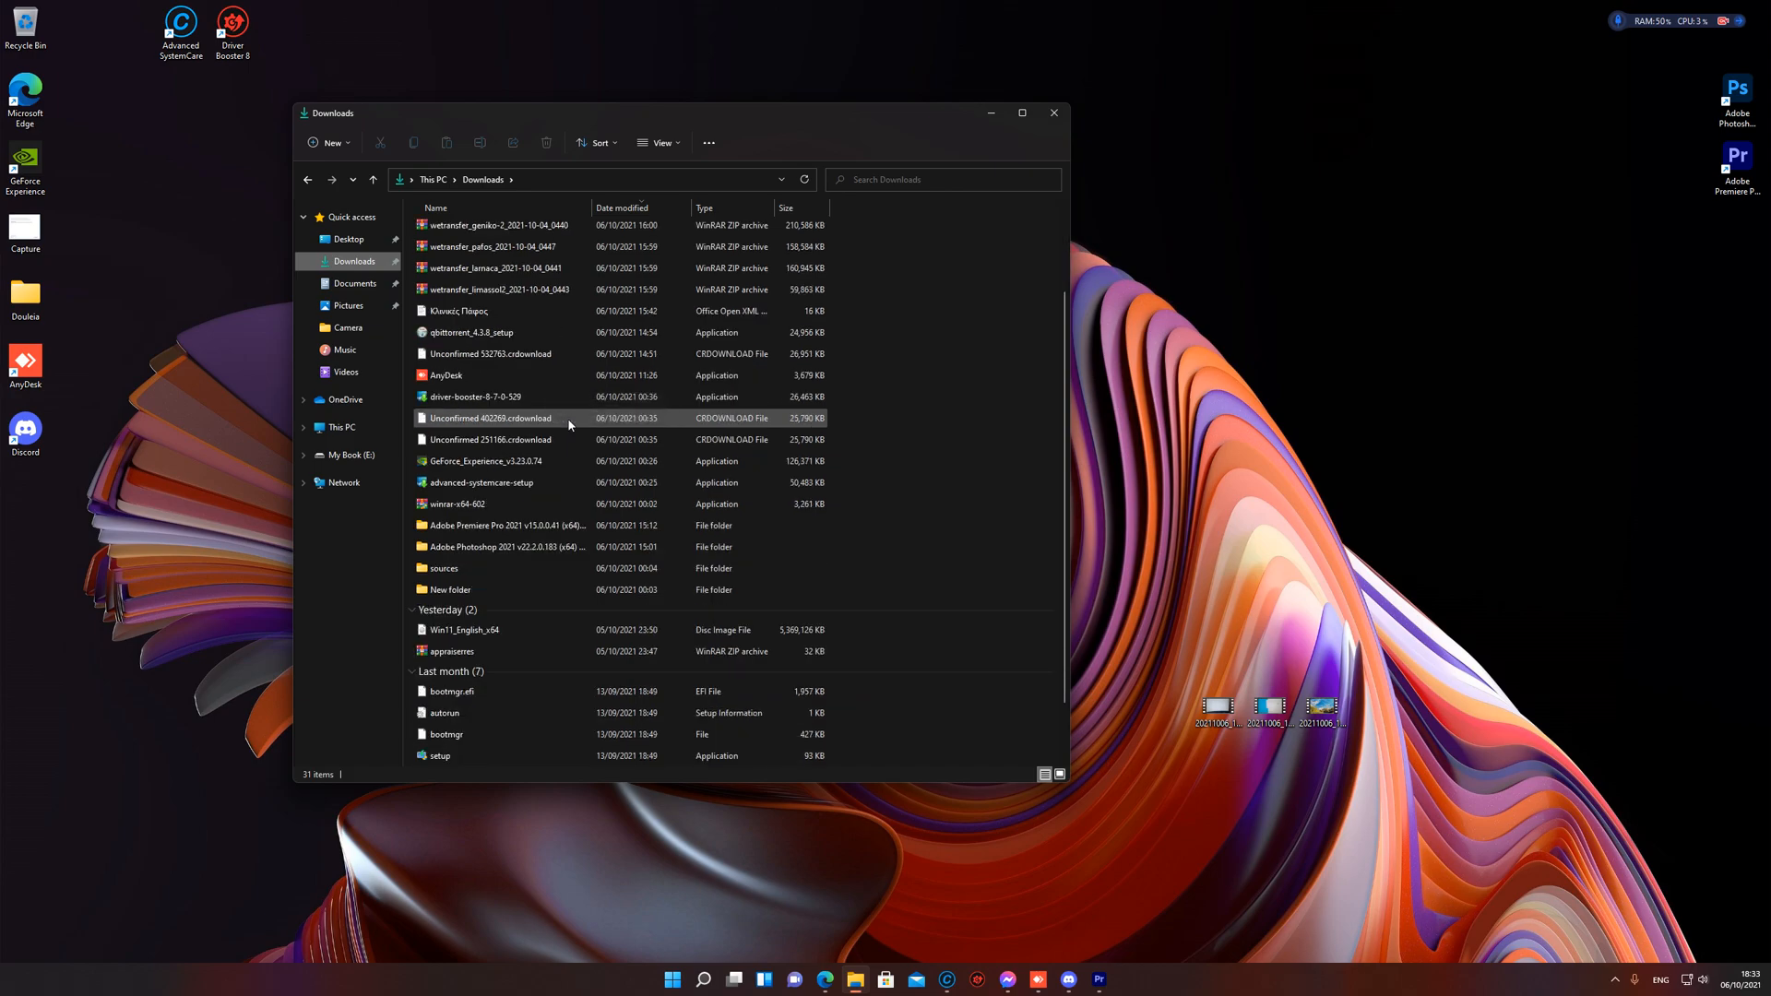
{"action": "left_click", "coordinate": [463, 629]}
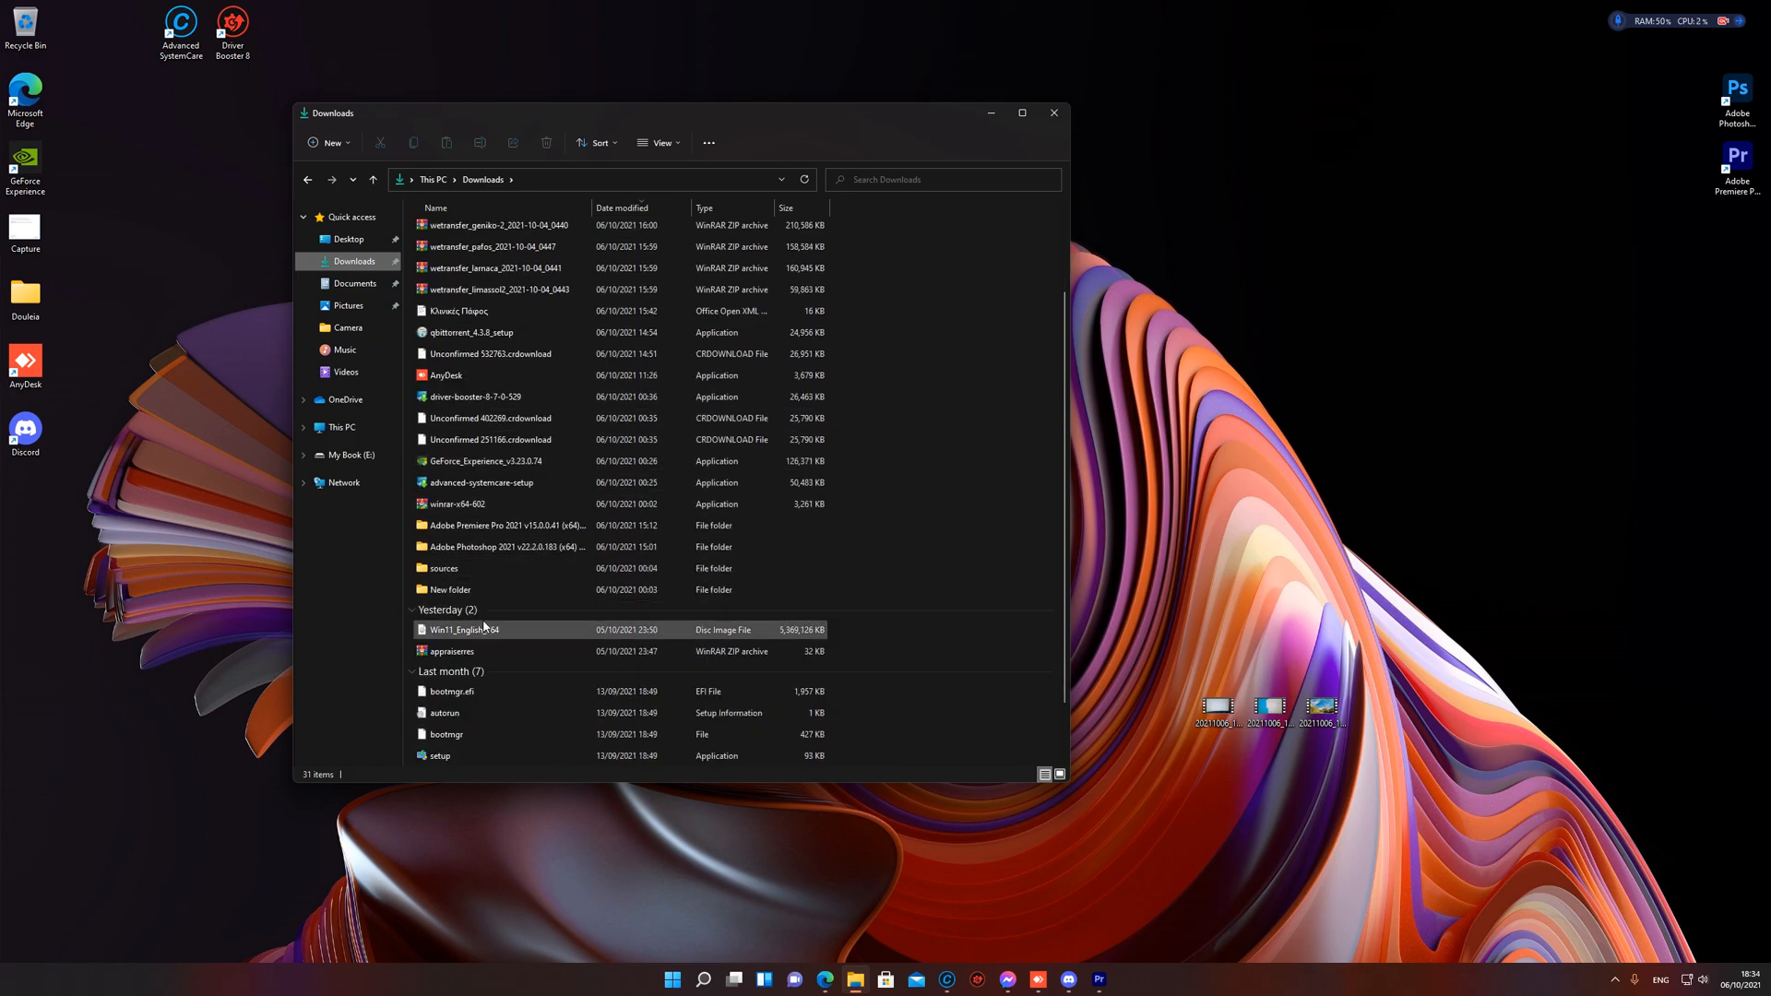
{"action": "mouse_move", "coordinate": [501, 635]}
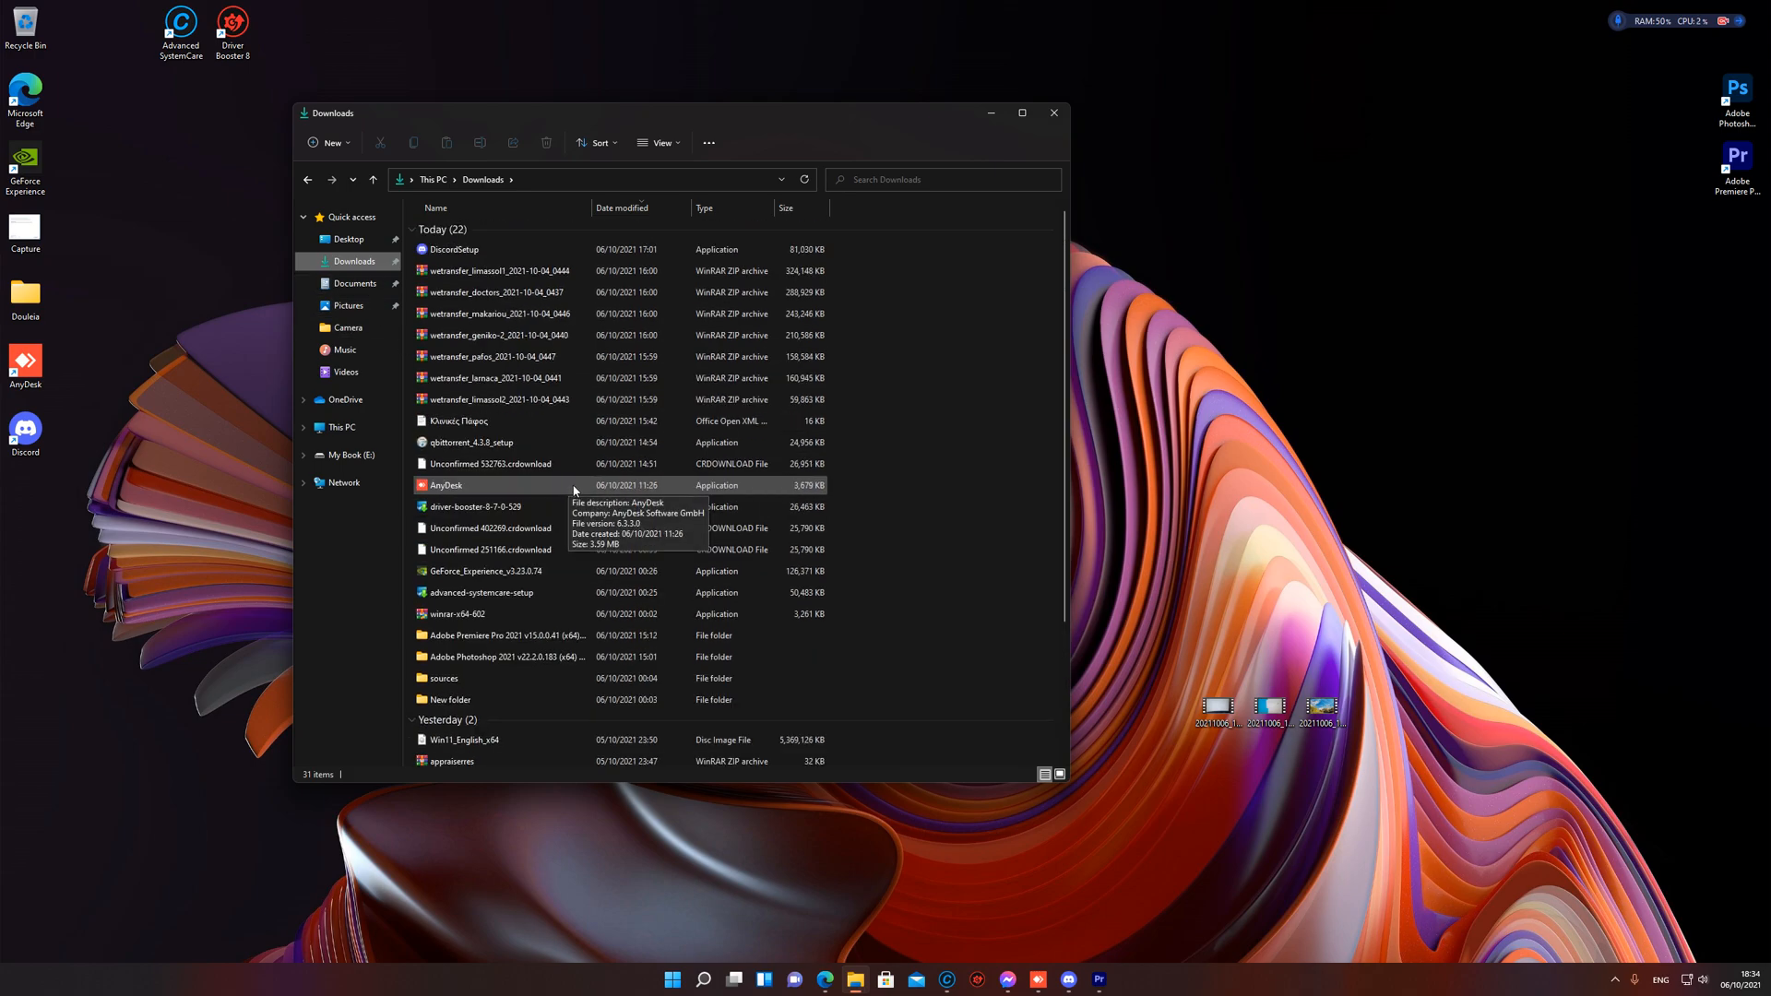
{"action": "scroll", "scroll_direction": "down", "scroll_amount": 3}
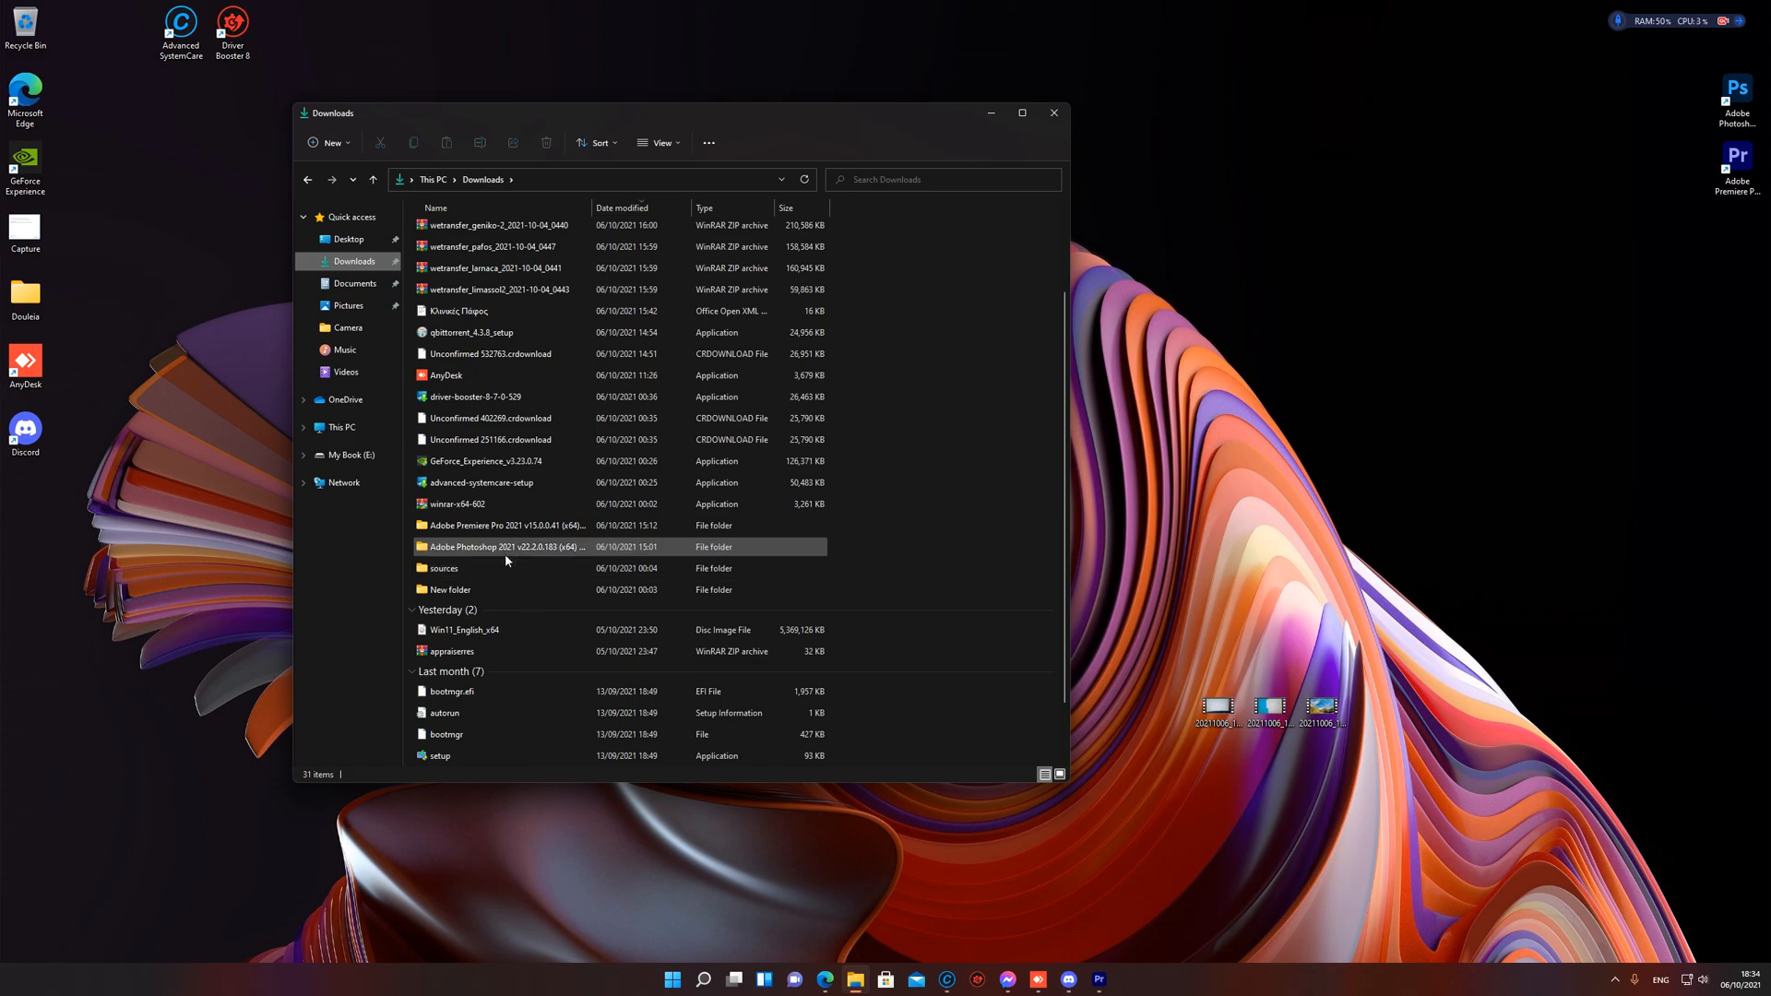
{"action": "left_click", "coordinate": [355, 284]}
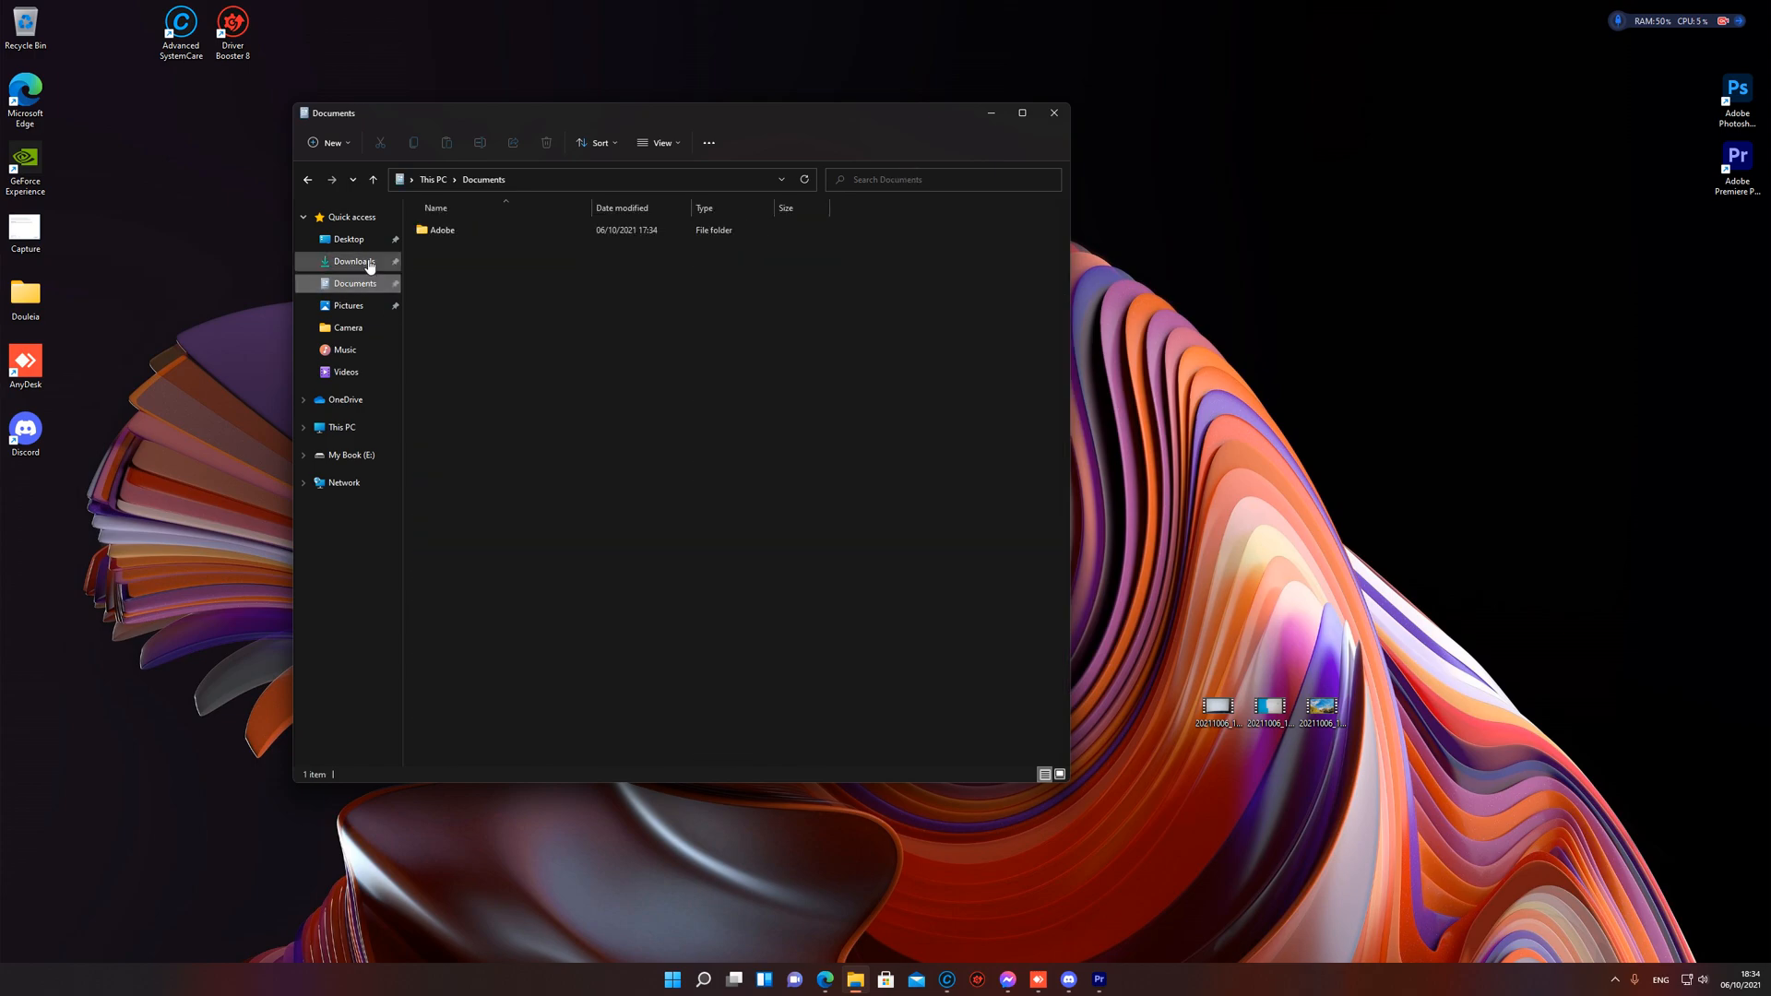
{"action": "left_click", "coordinate": [354, 260]}
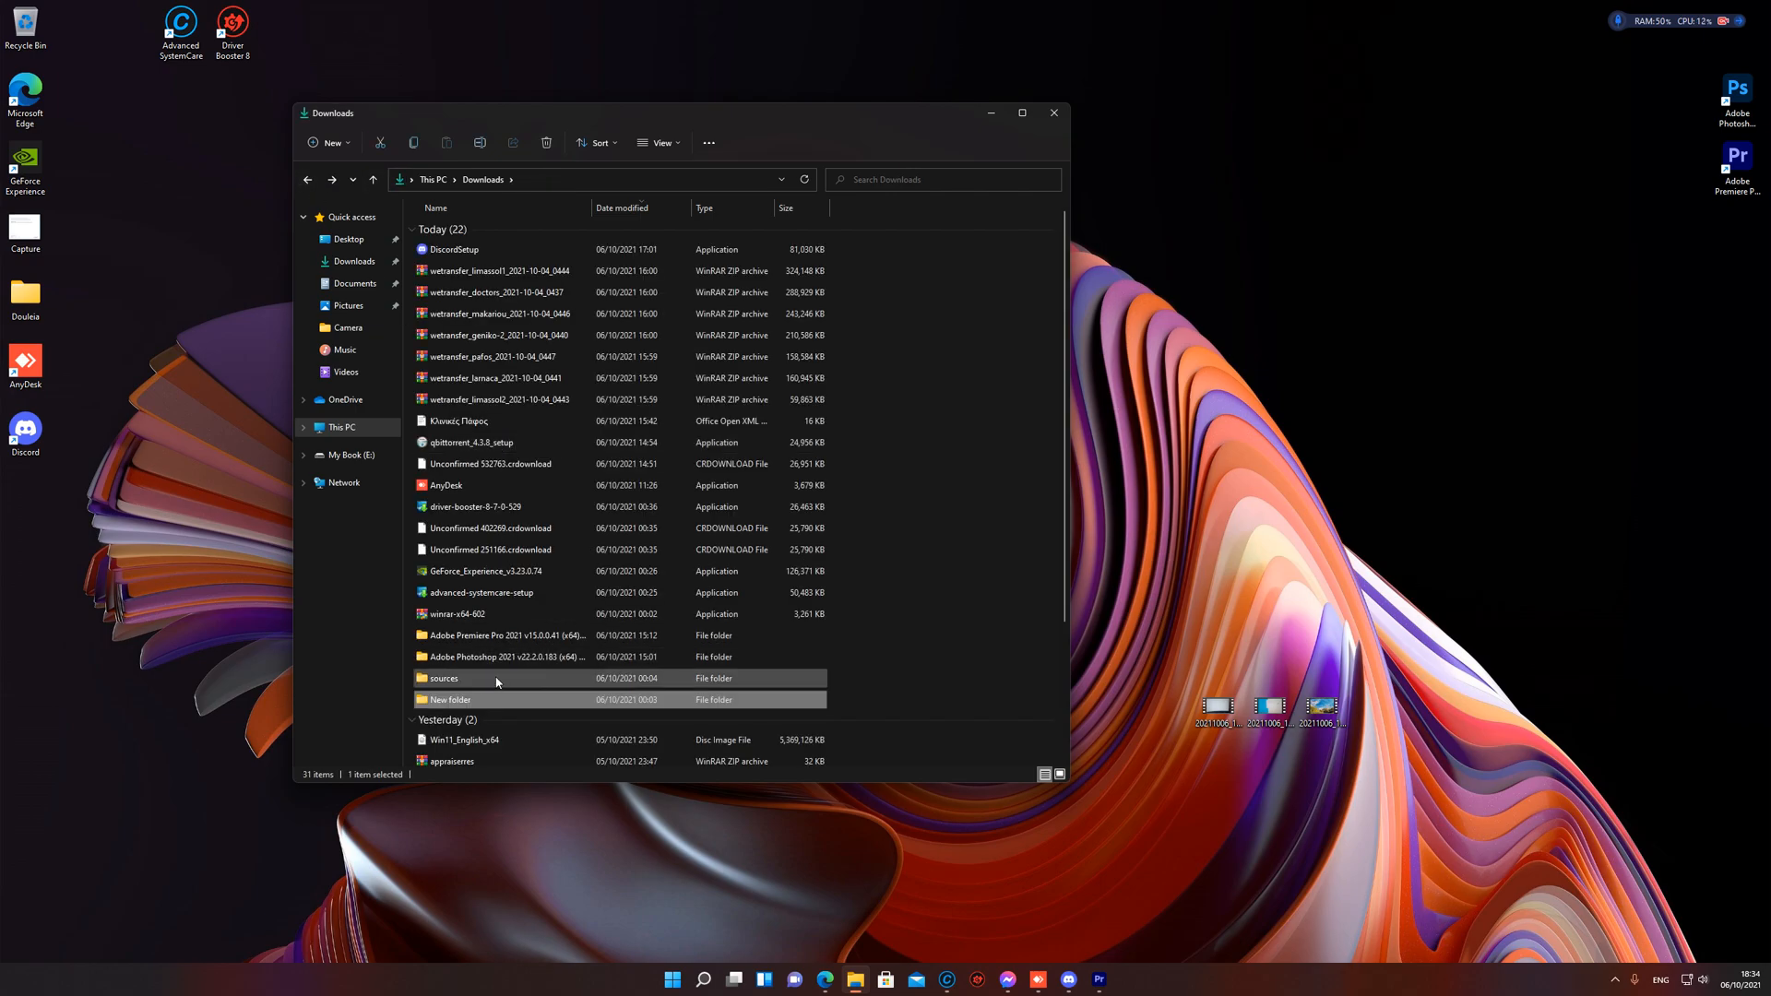
{"action": "scroll", "scroll_direction": "down", "scroll_amount": 3}
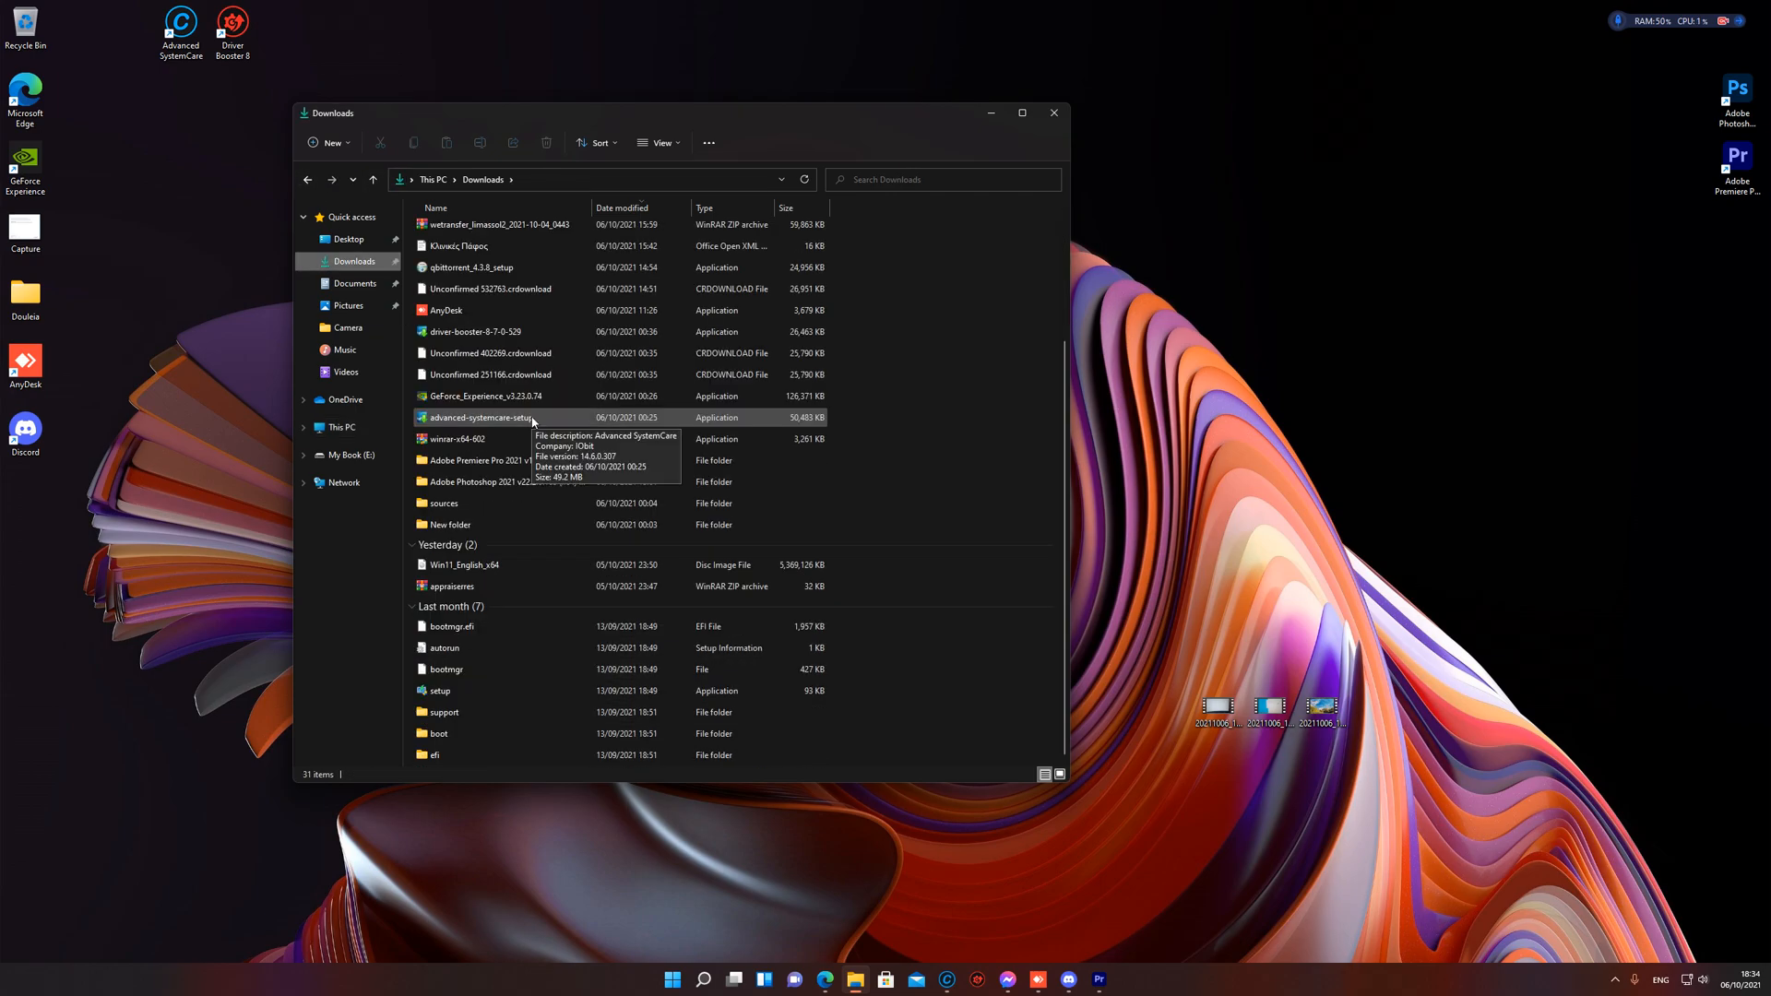
{"action": "mouse_move", "coordinate": [991, 399]}
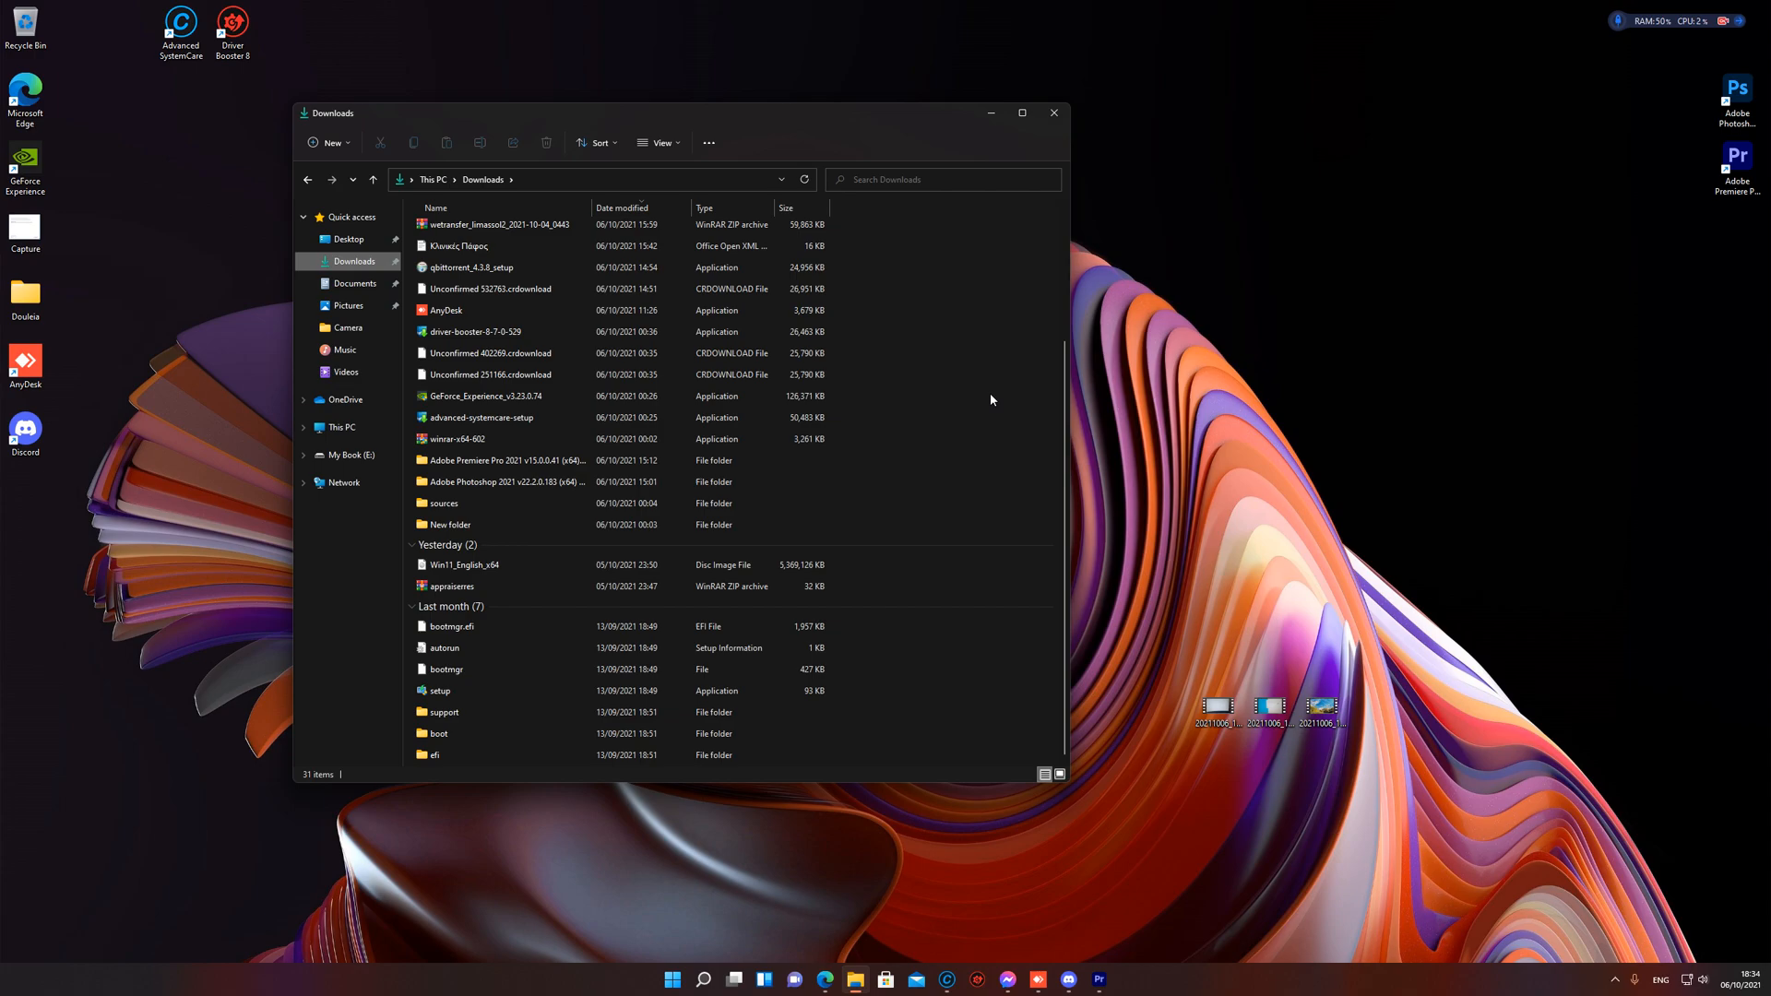
Step: Launch the setup application from Downloads, raising the User Account Control prompt
{"action": "left_click", "coordinate": [441, 690]}
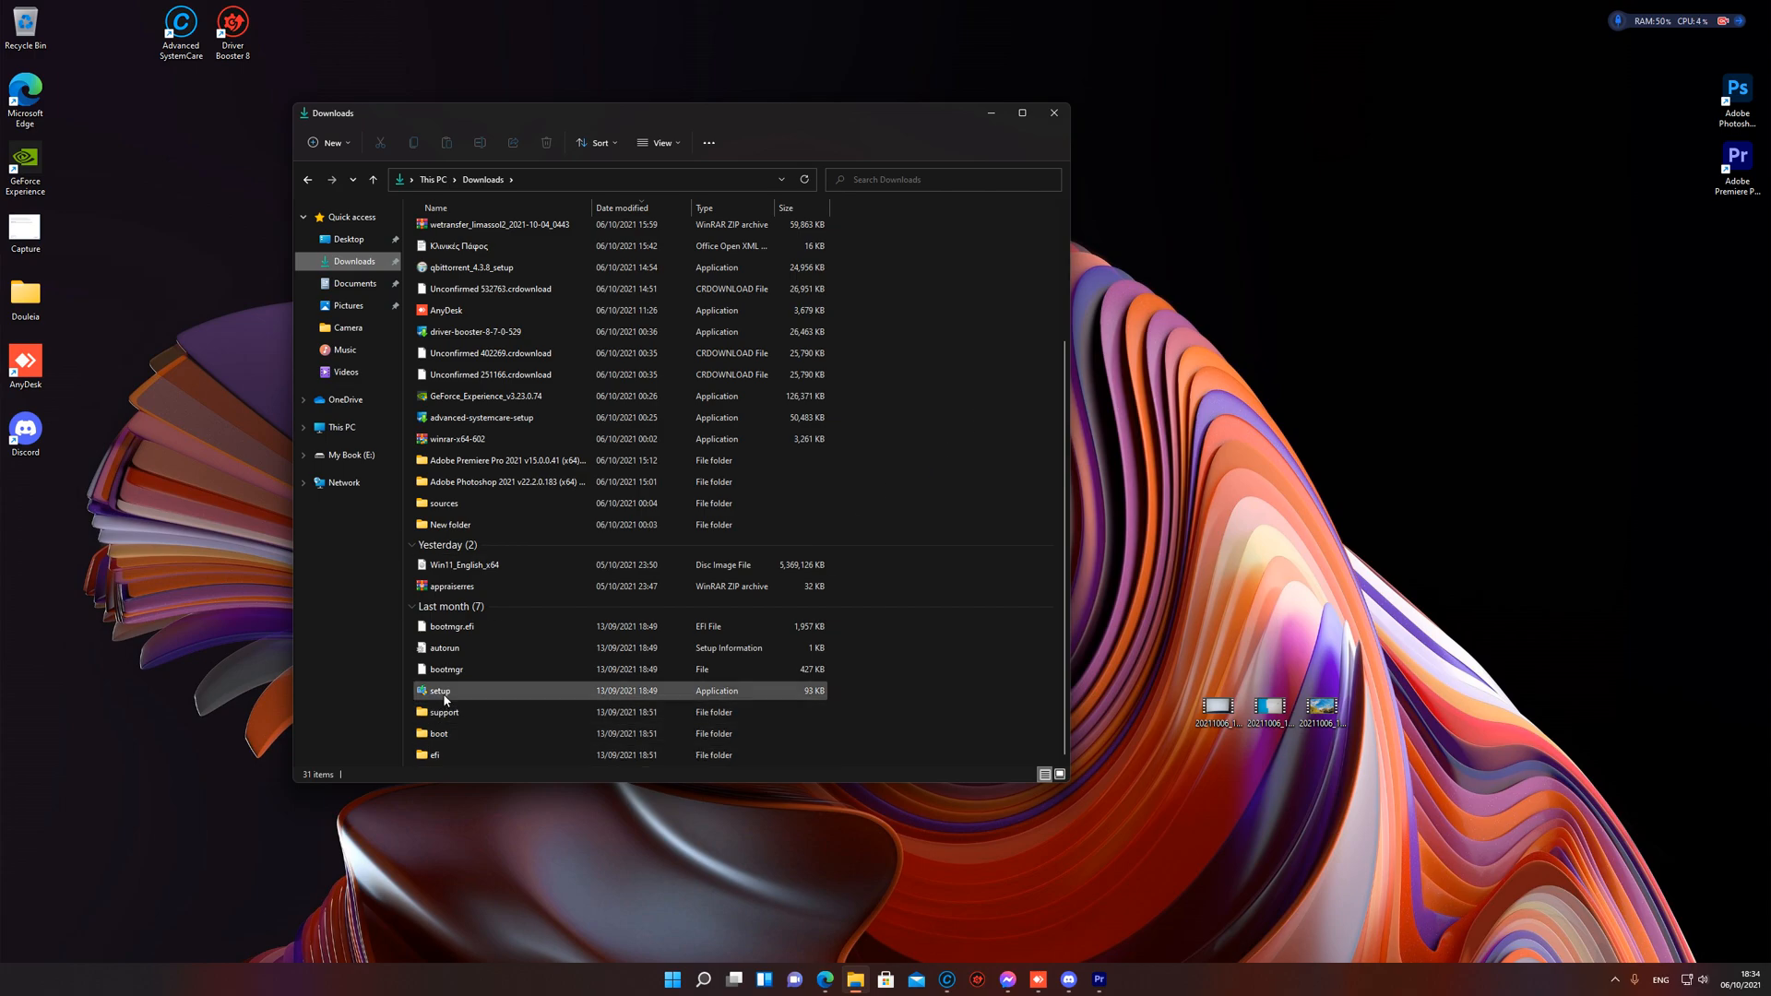
{"action": "double_click", "coordinate": [439, 690]}
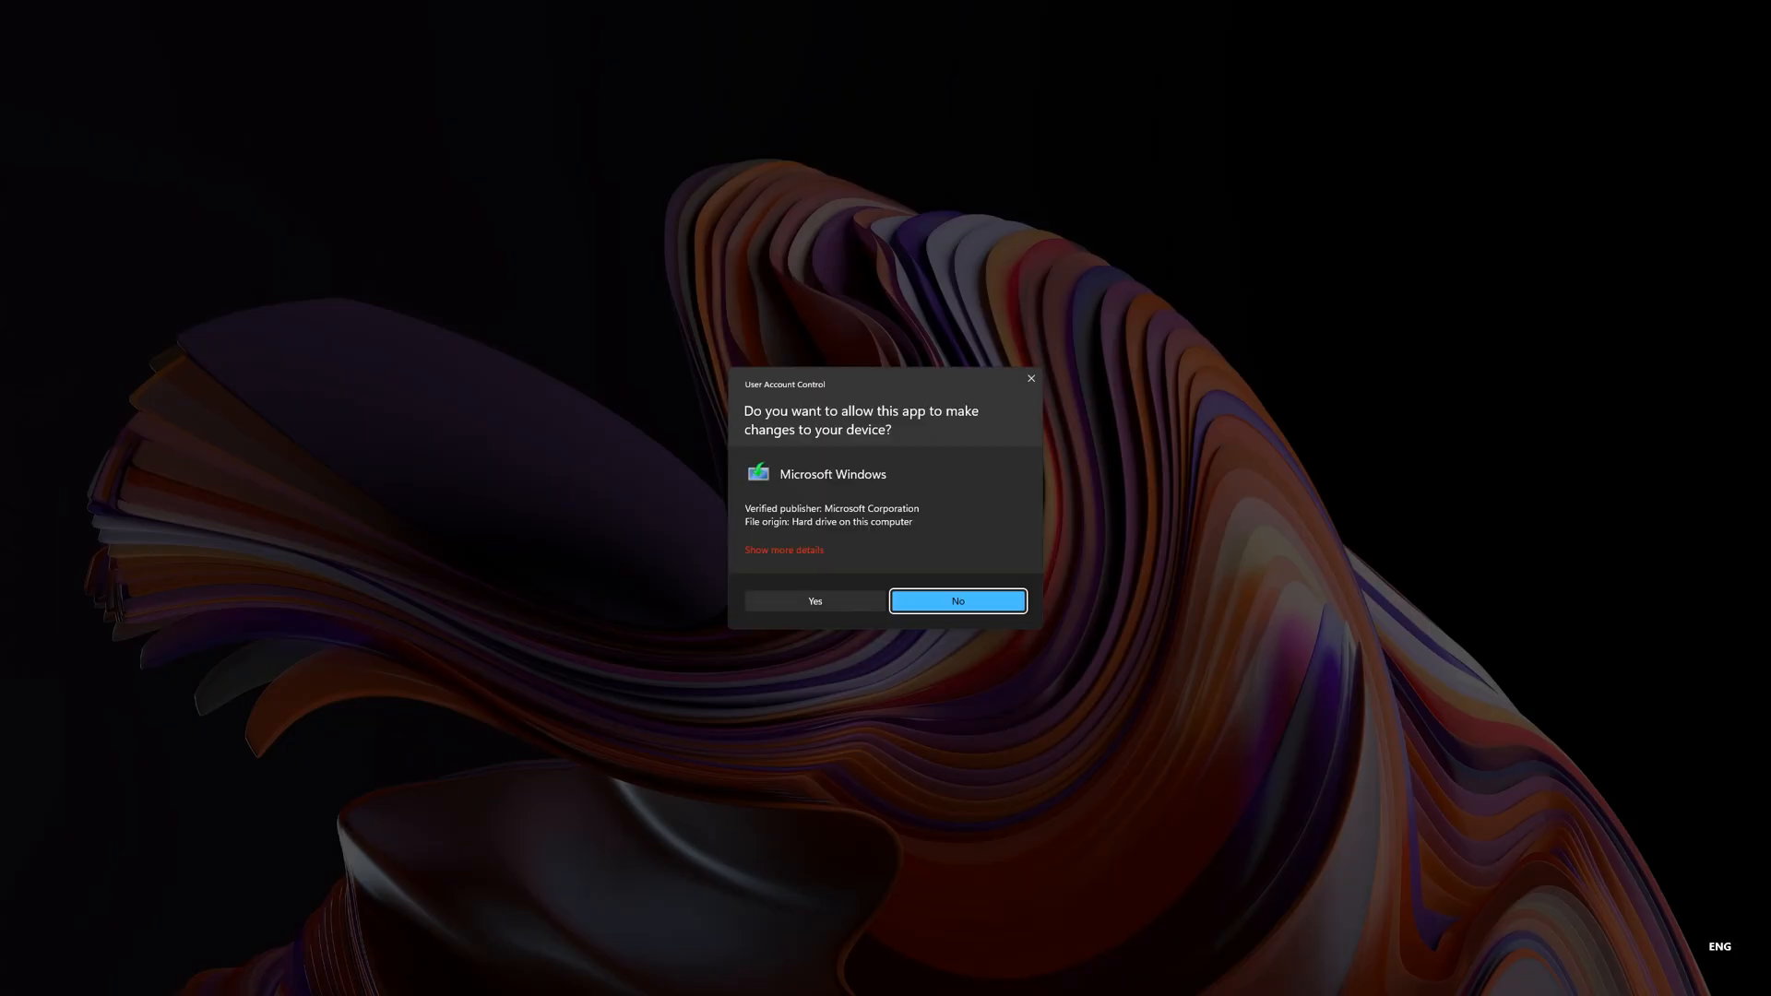
Step: Approve the permission prompt so Windows 11 Setup starts, with File Explorer closed
{"action": "left_click", "coordinate": [957, 600]}
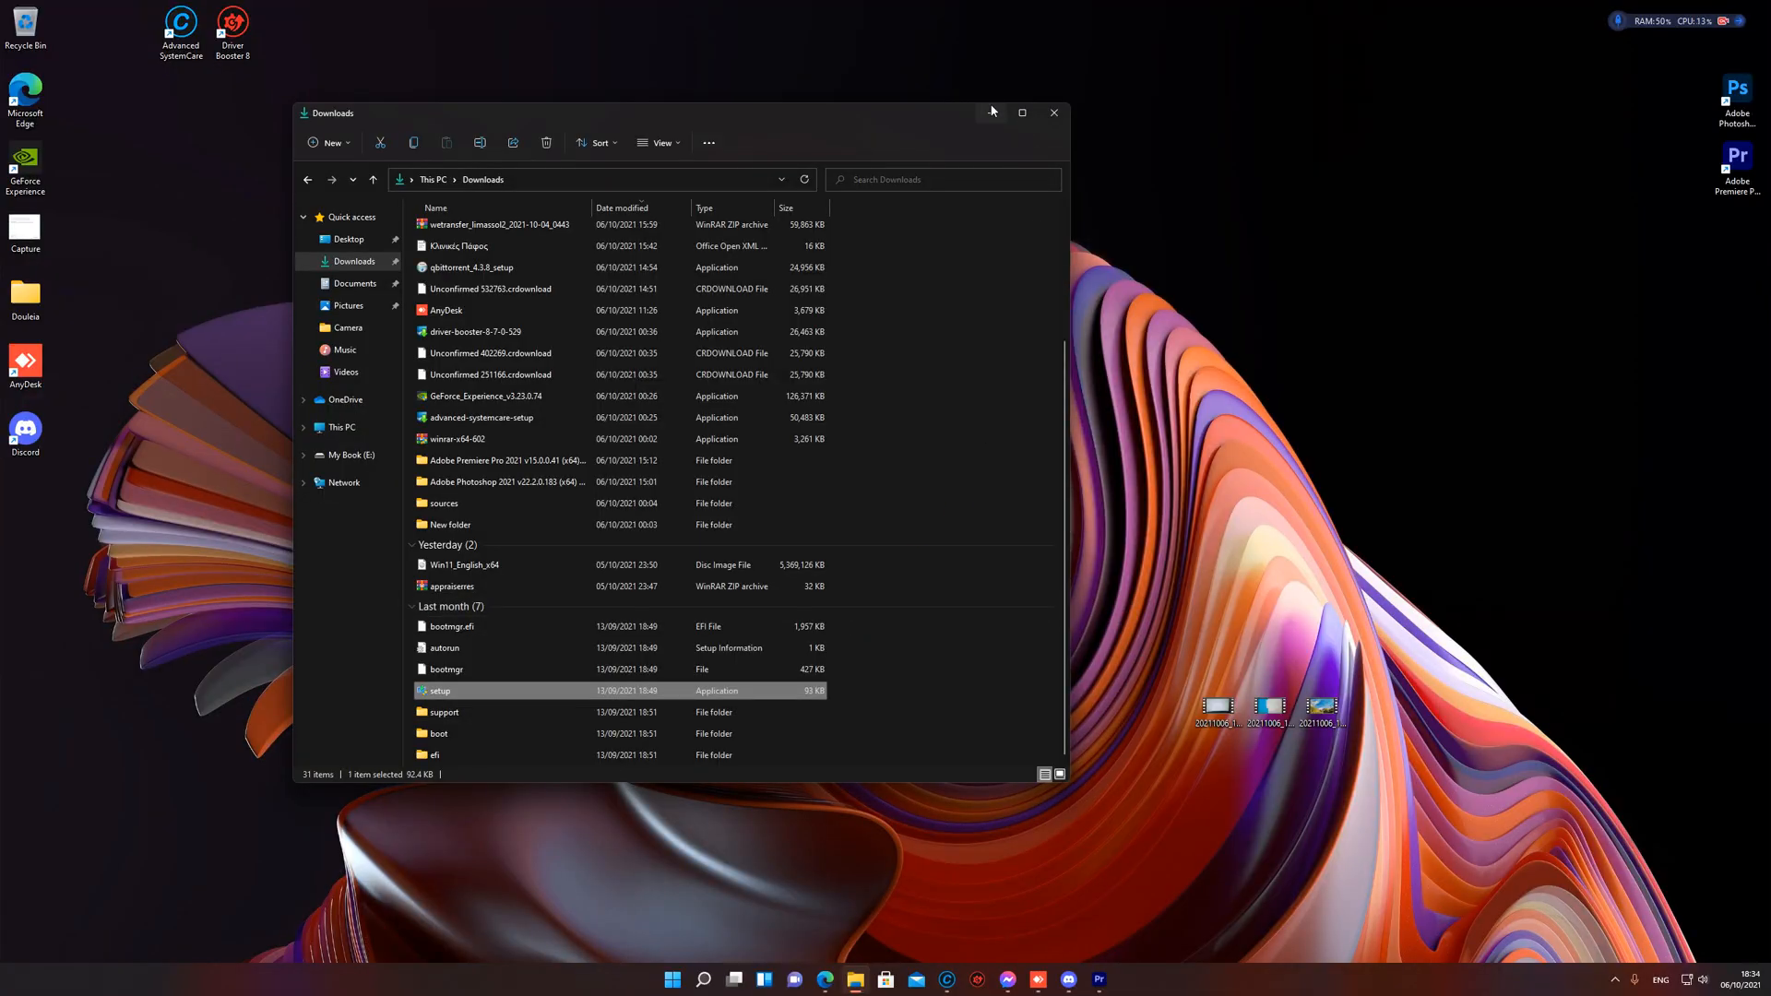
{"action": "left_click", "coordinate": [1053, 112]}
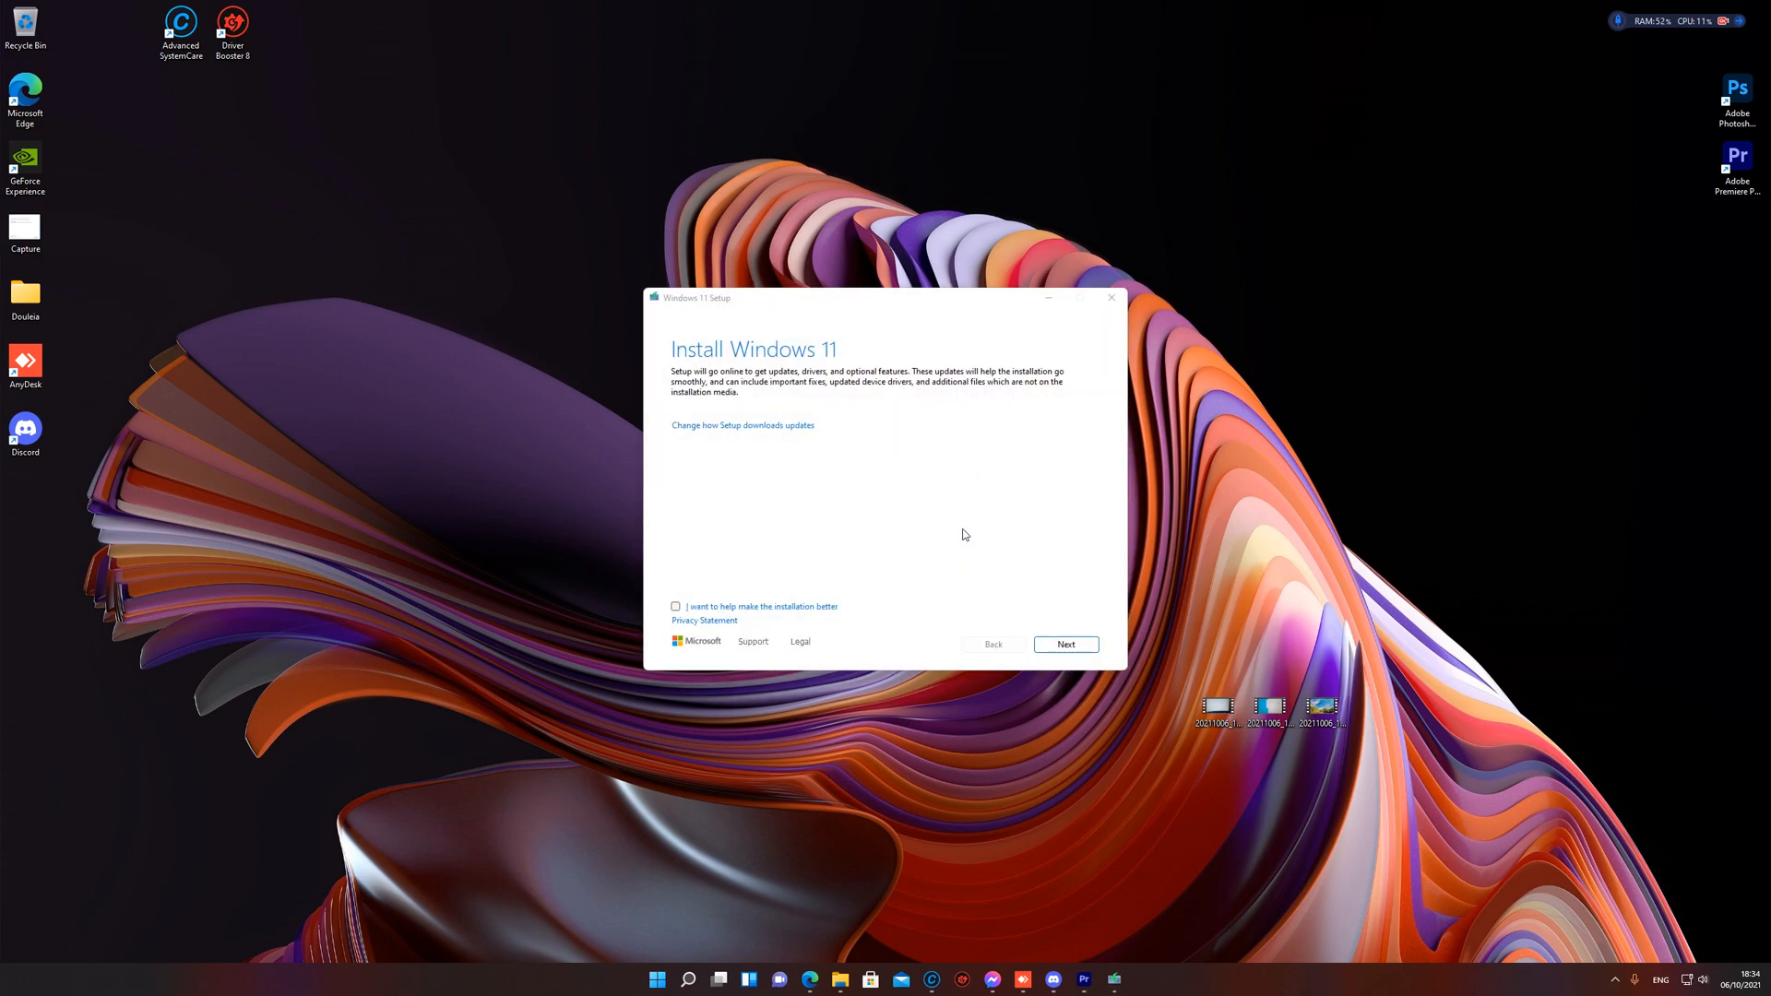
{"action": "mouse_move", "coordinate": [958, 506]}
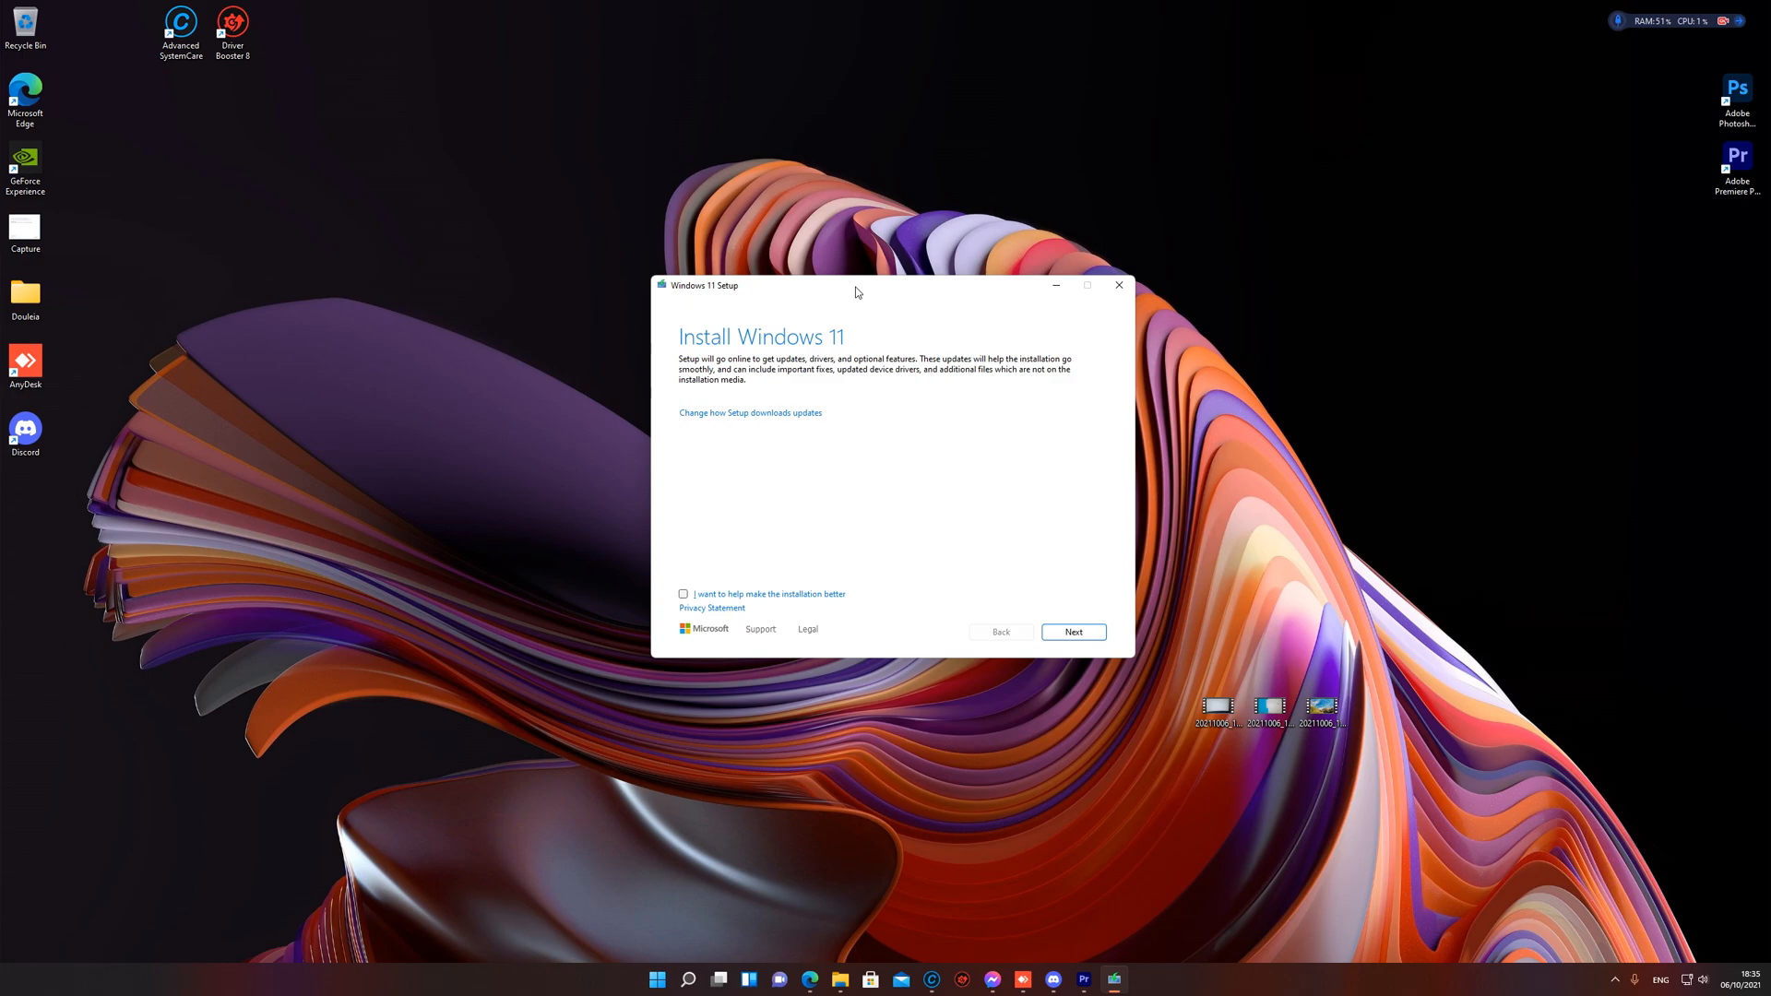
Step: Choose 'Not right now' for how Setup downloads updates, then confirm quitting Setup
{"action": "left_click", "coordinate": [751, 411]}
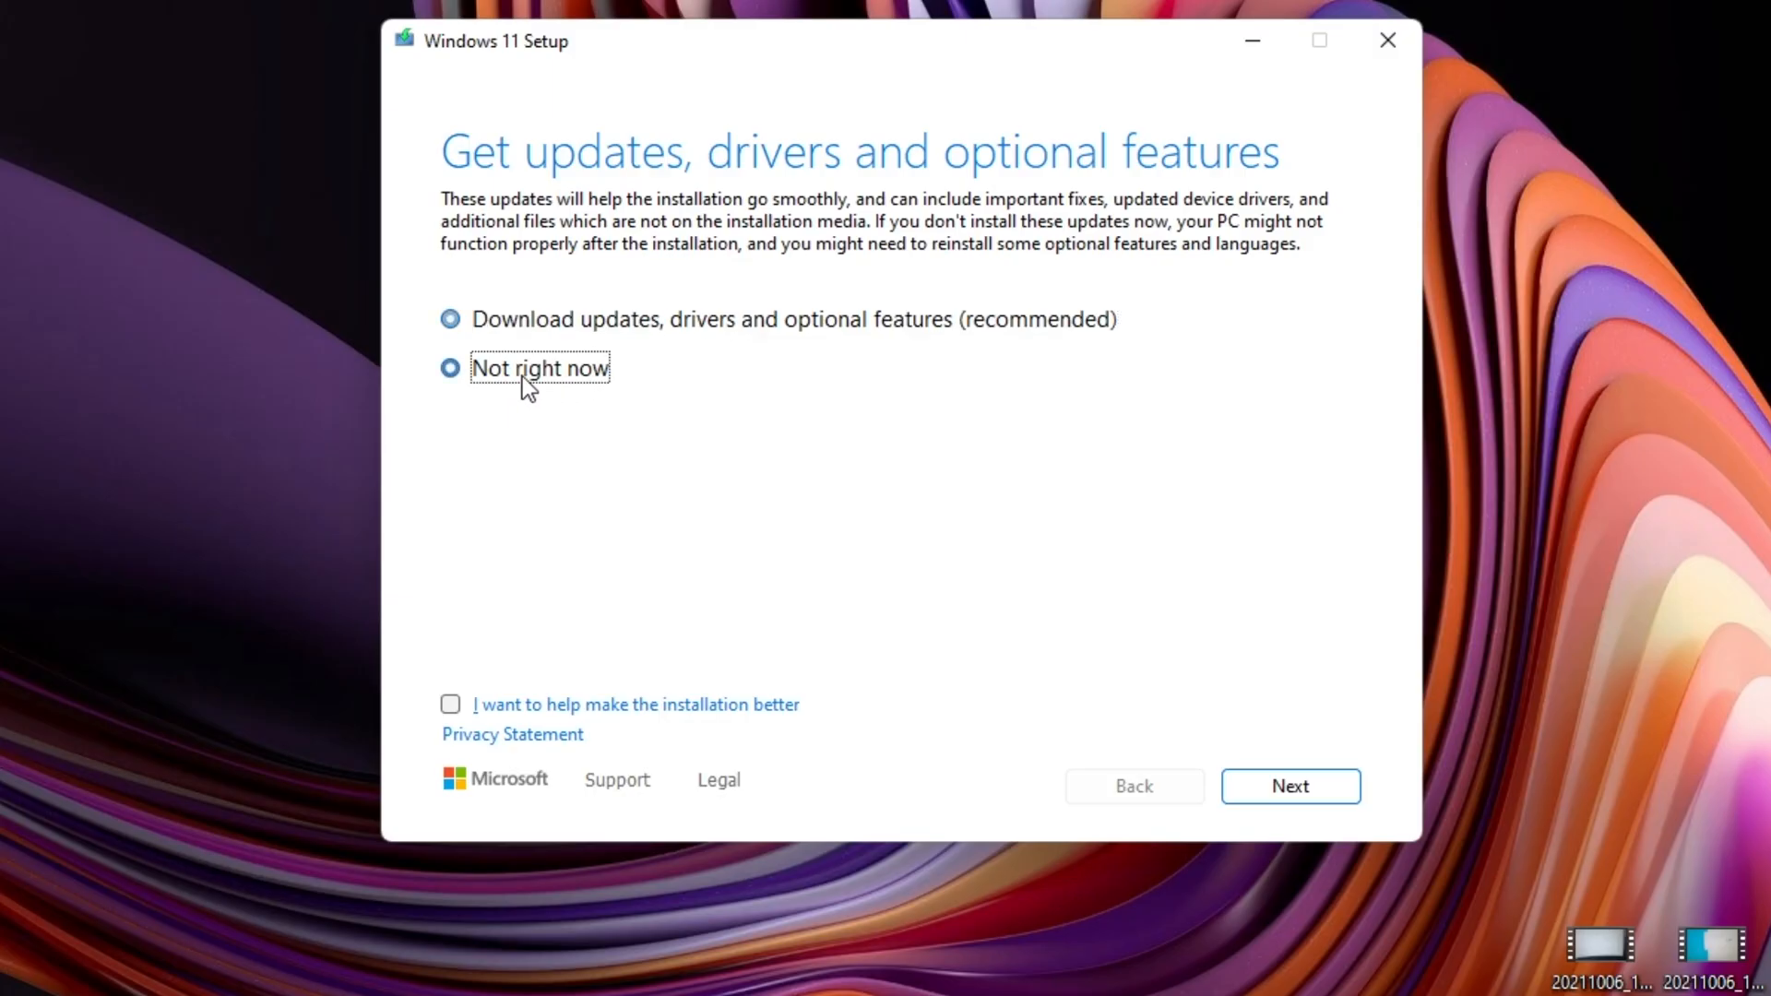
{"action": "left_click", "coordinate": [450, 369]}
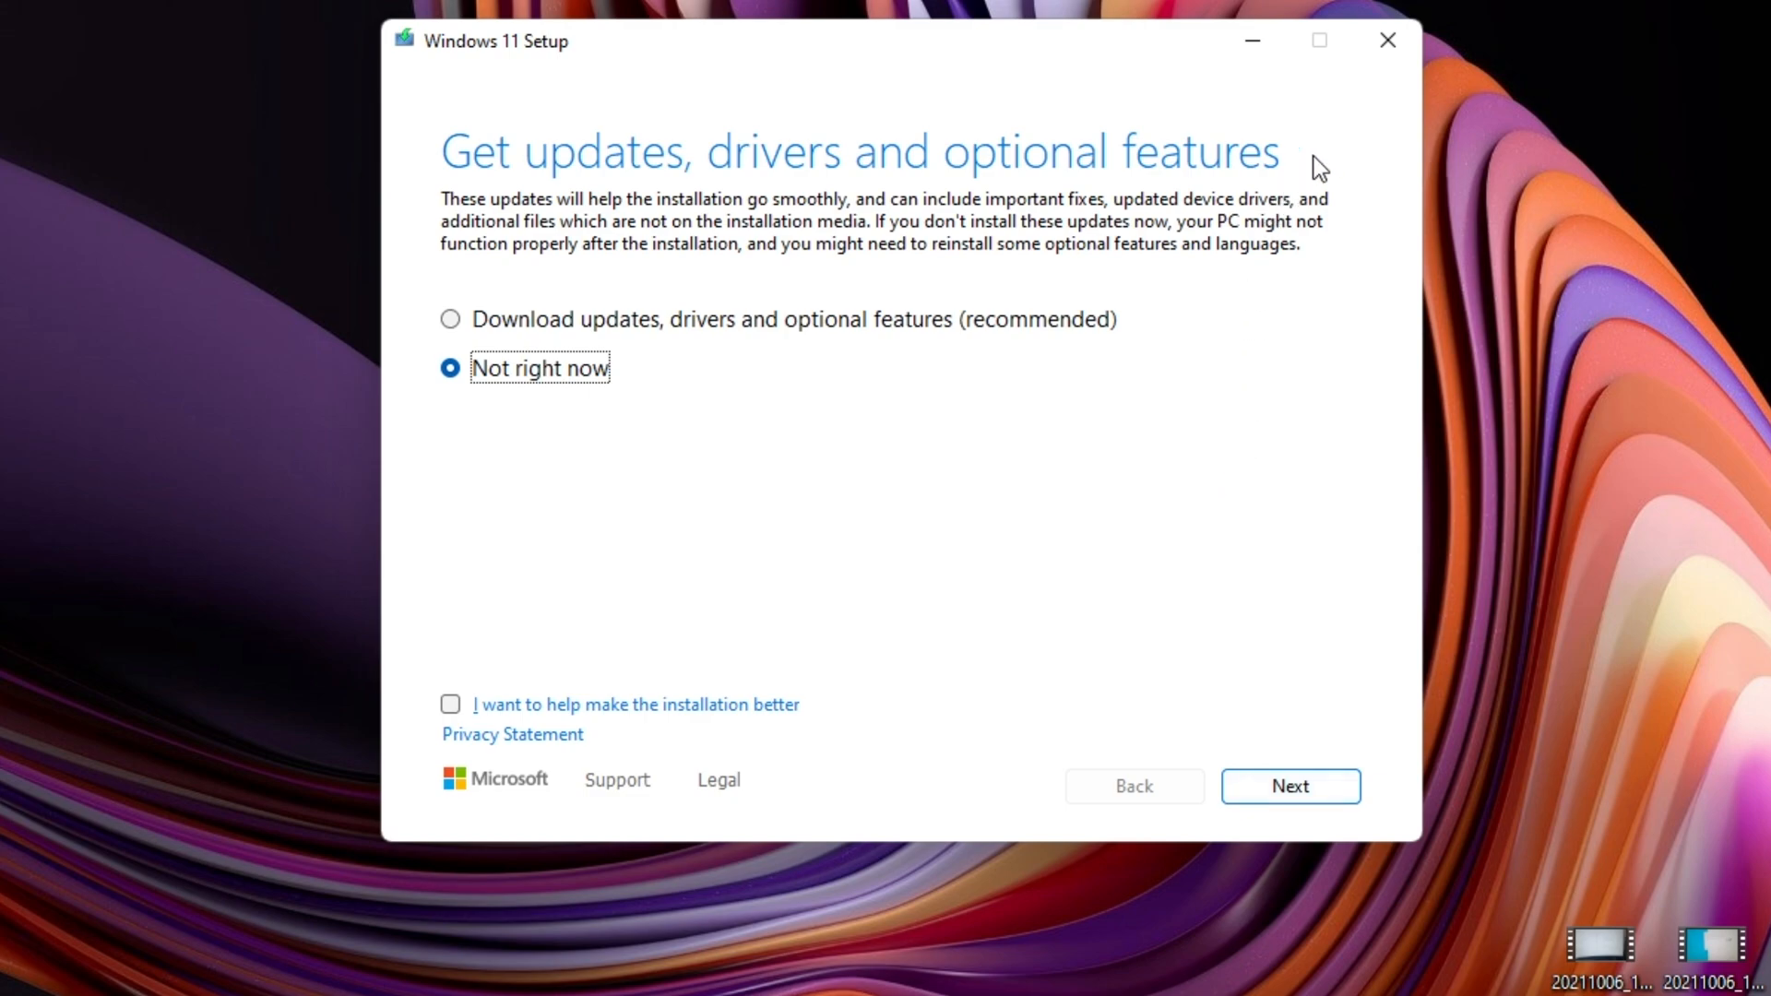
{"action": "left_click", "coordinate": [1388, 40]}
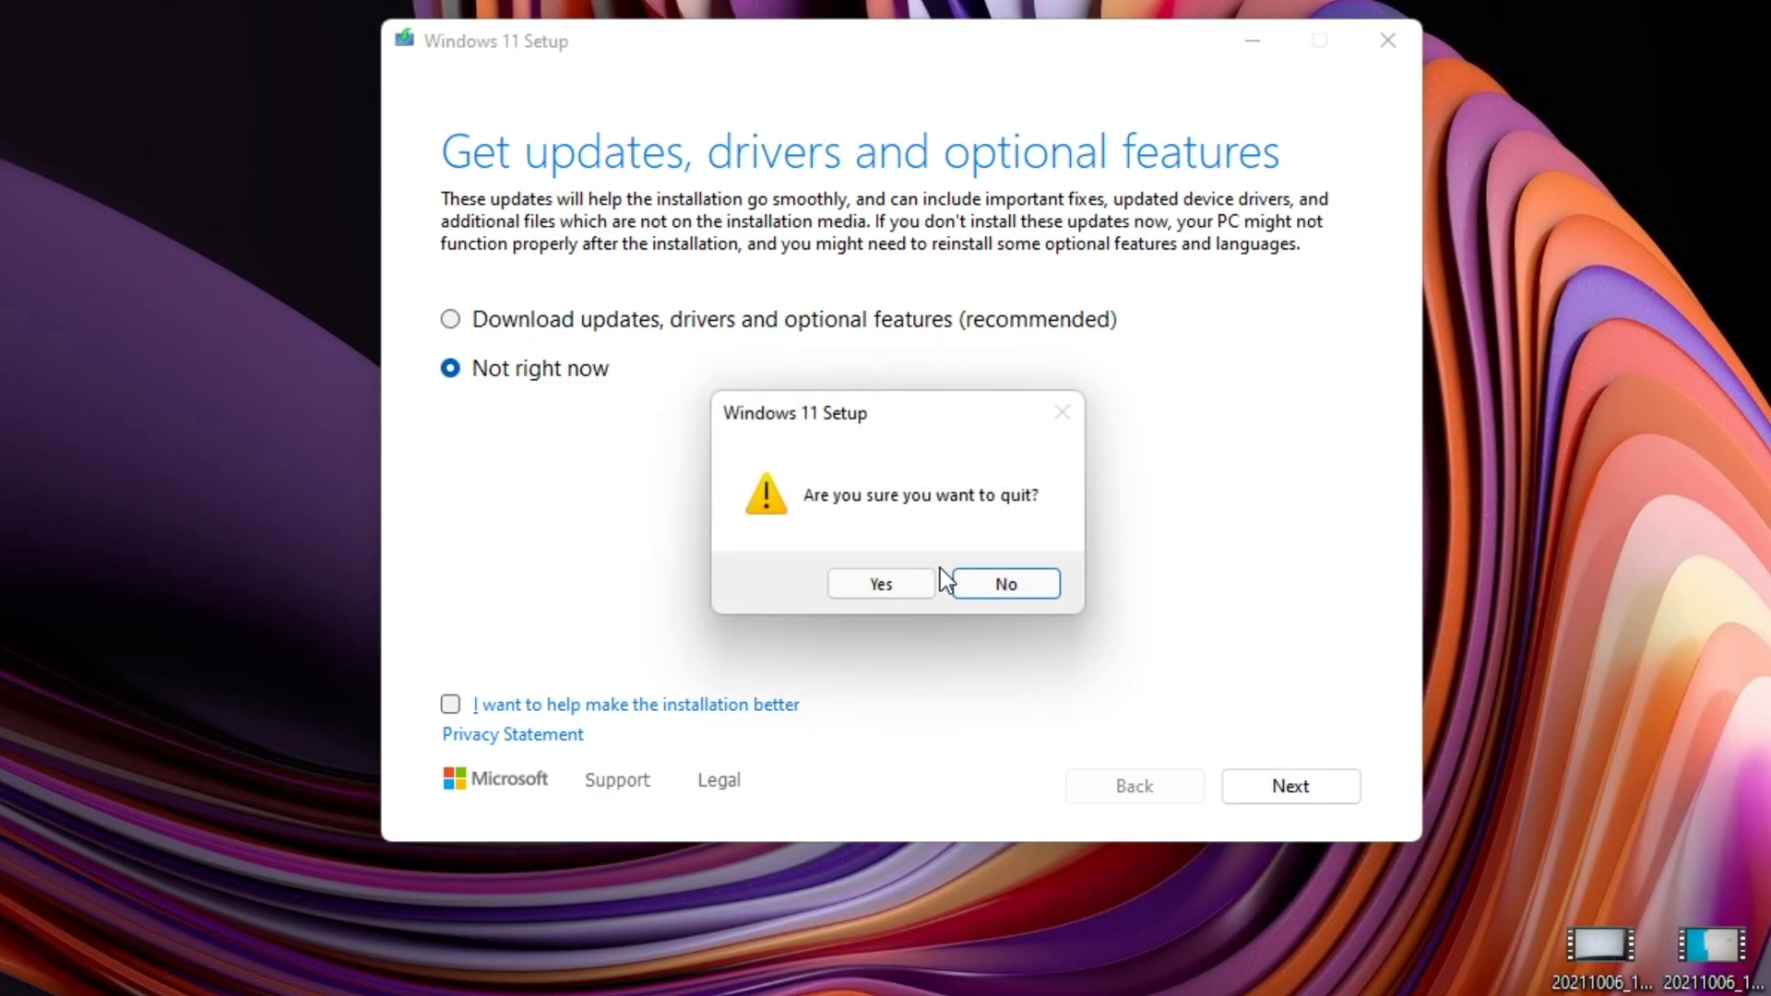
{"action": "left_click", "coordinate": [880, 585]}
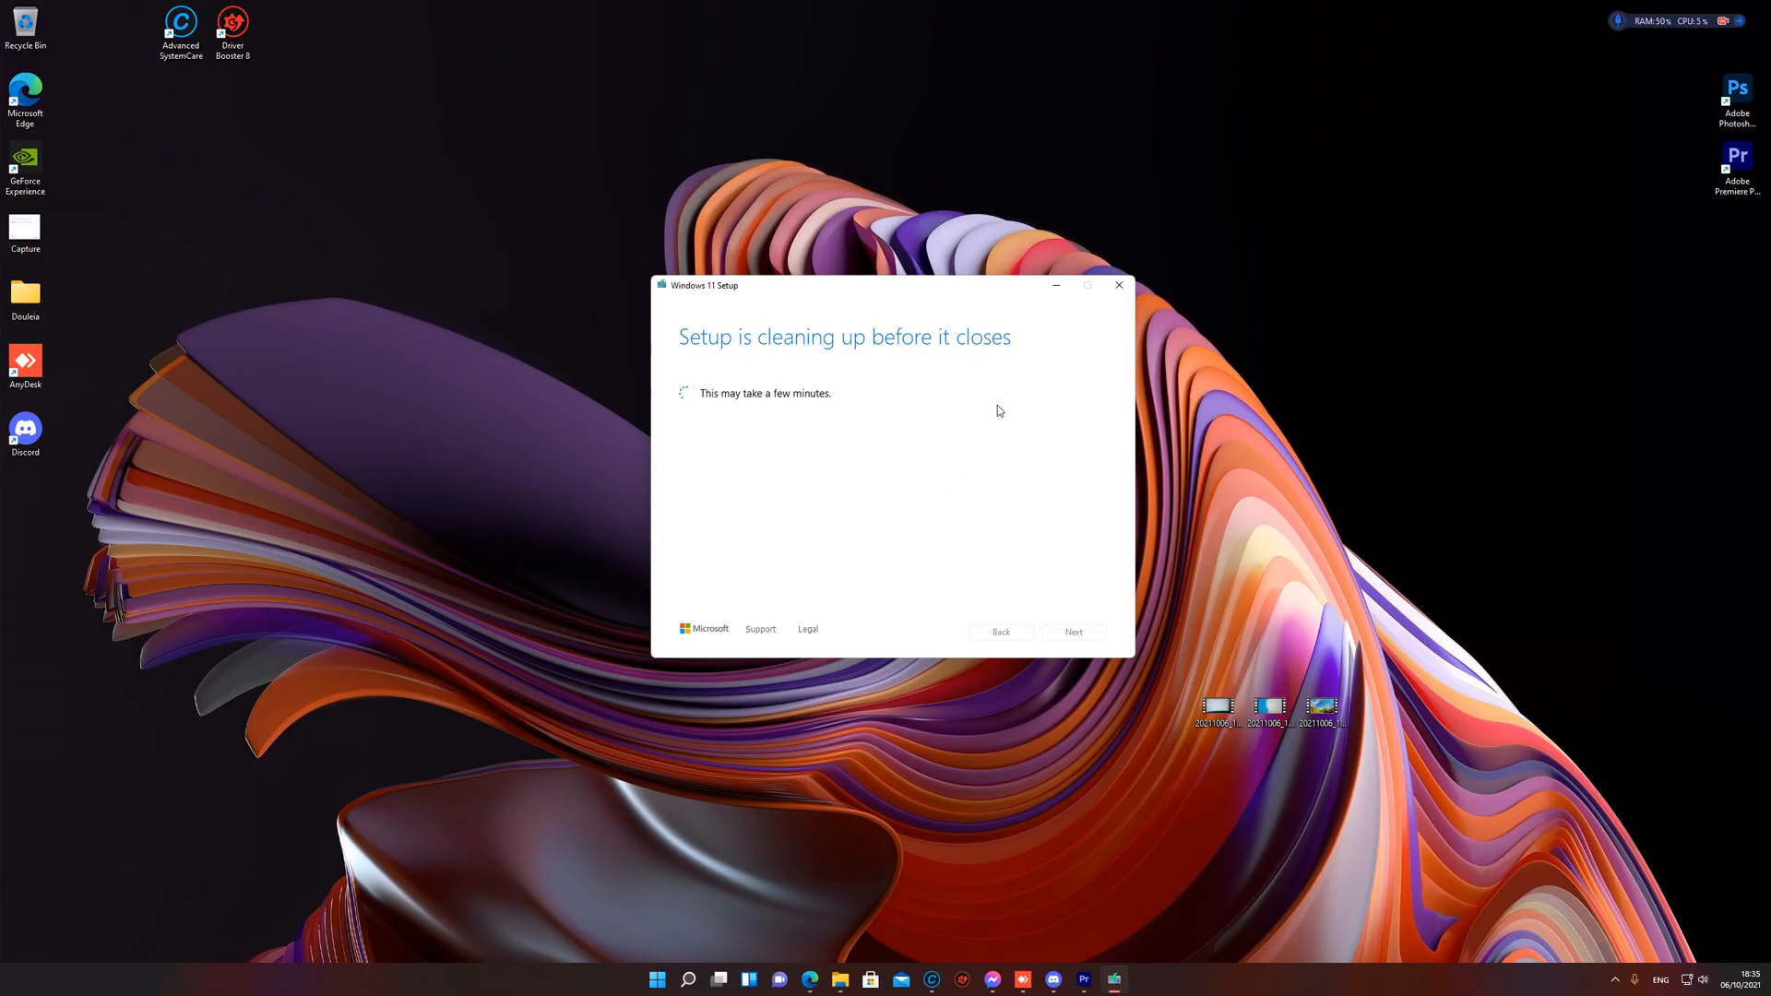